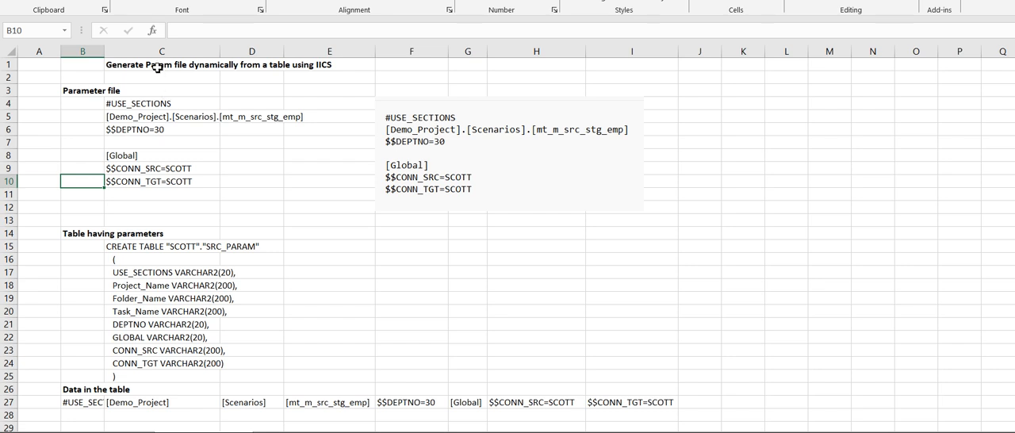
Step: Review the sample parameter file notes: #USE_SECTIONS, project/folder/task line, $$DEPTNO=30 and [Global] section
{"action": "left_click", "coordinate": [161, 63]}
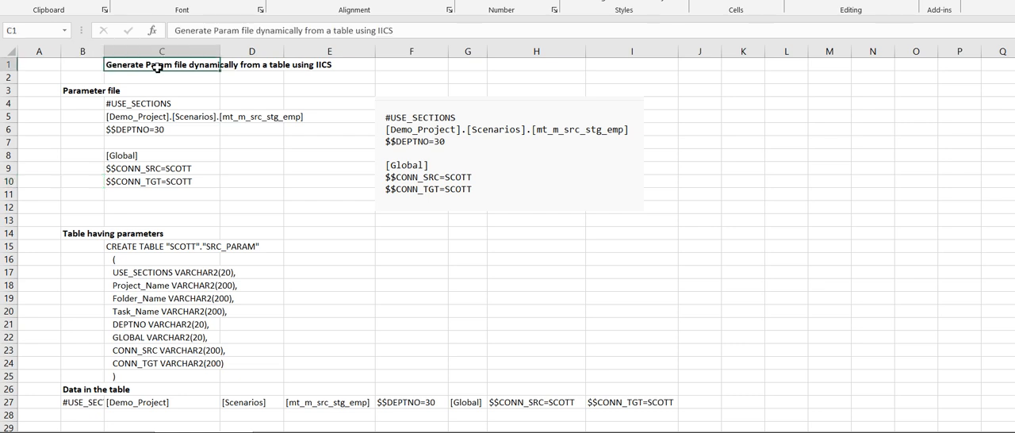
{"action": "mouse_move", "coordinate": [124, 104]}
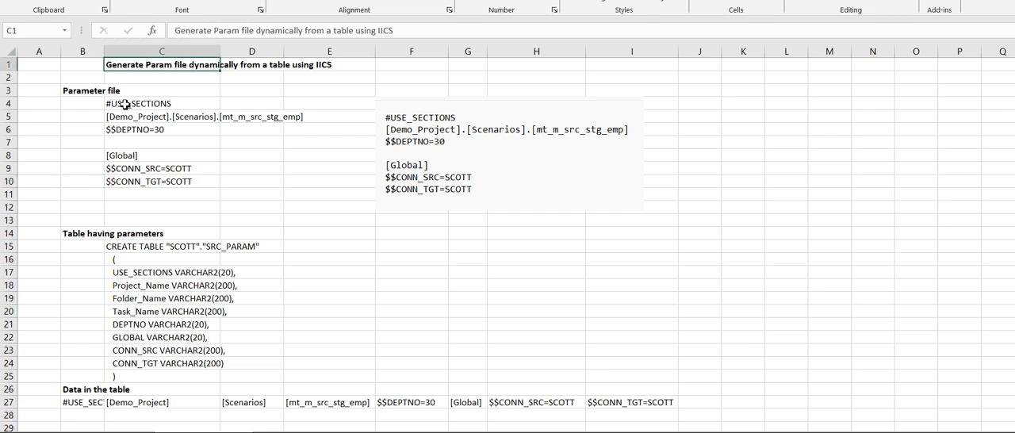
{"action": "left_click", "coordinate": [162, 103]}
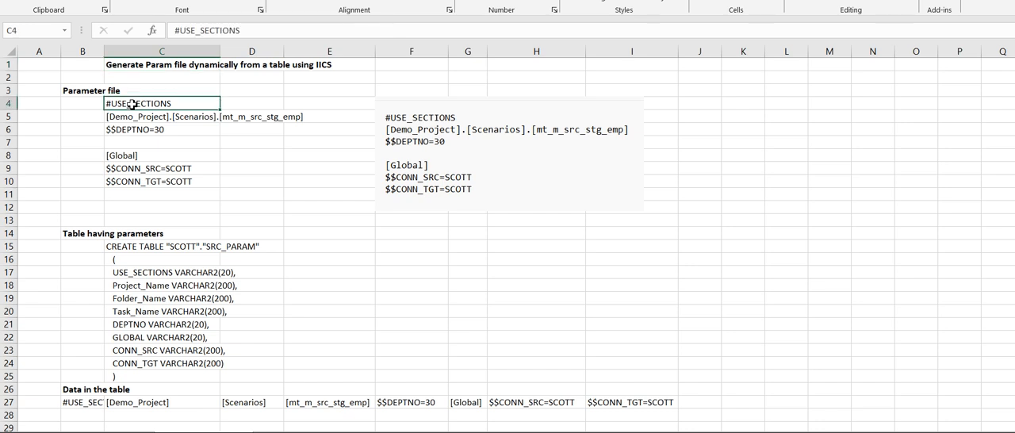
{"action": "left_click", "coordinate": [162, 117]}
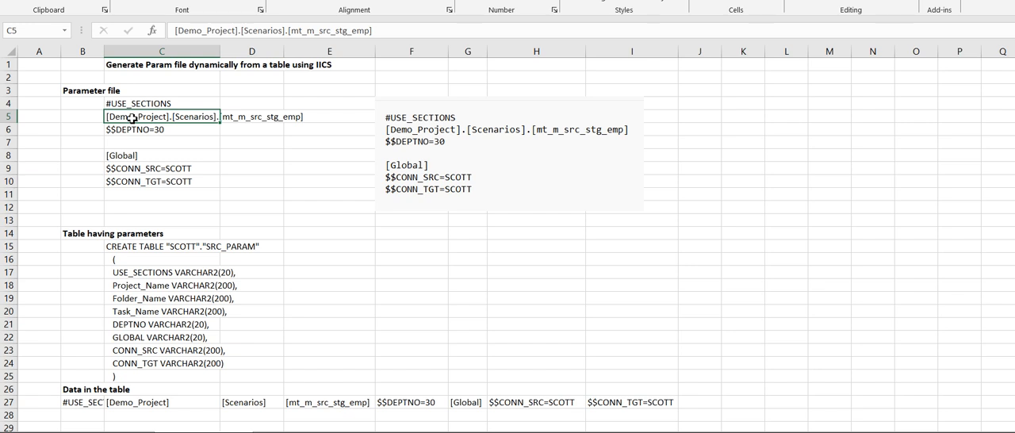
{"action": "mouse_move", "coordinate": [168, 130]}
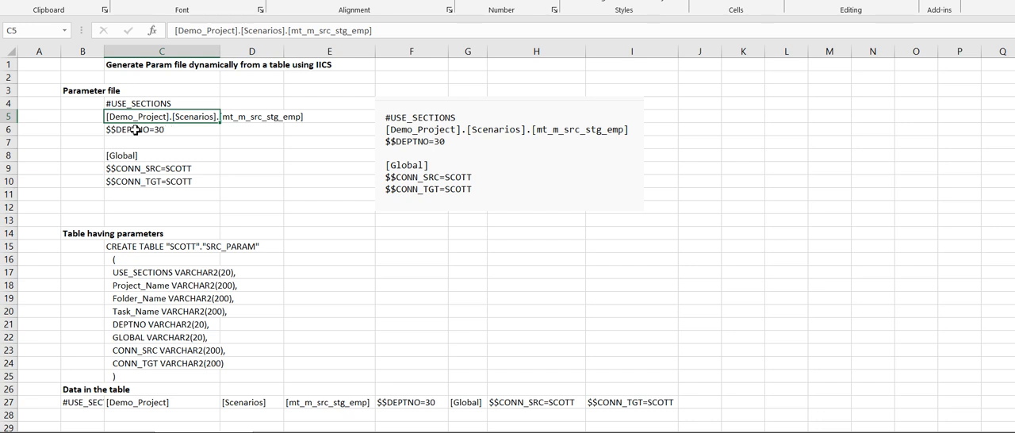
{"action": "left_click", "coordinate": [162, 130]}
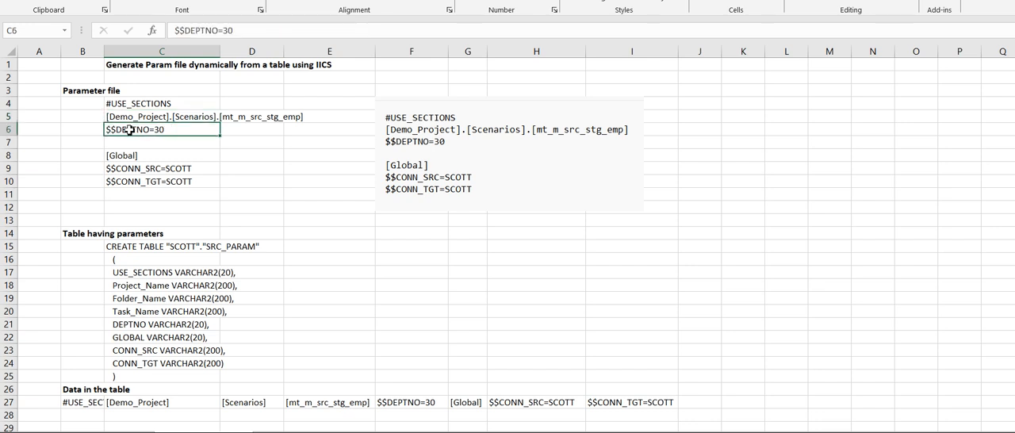
{"action": "left_click", "coordinate": [162, 154]}
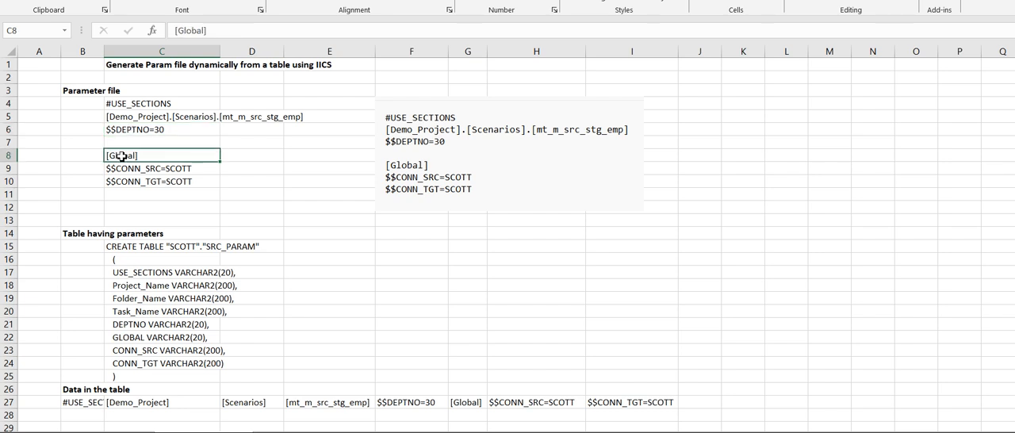
{"action": "left_click", "coordinate": [161, 168]}
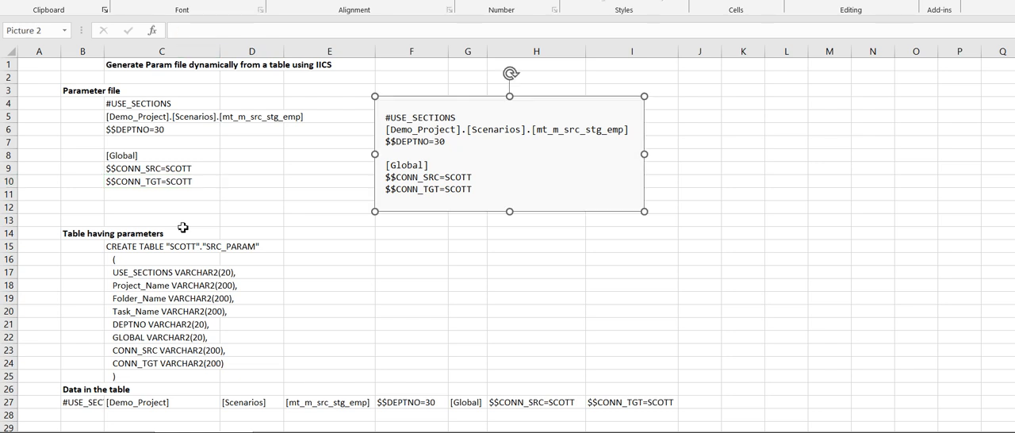
{"action": "mouse_move", "coordinate": [267, 200]}
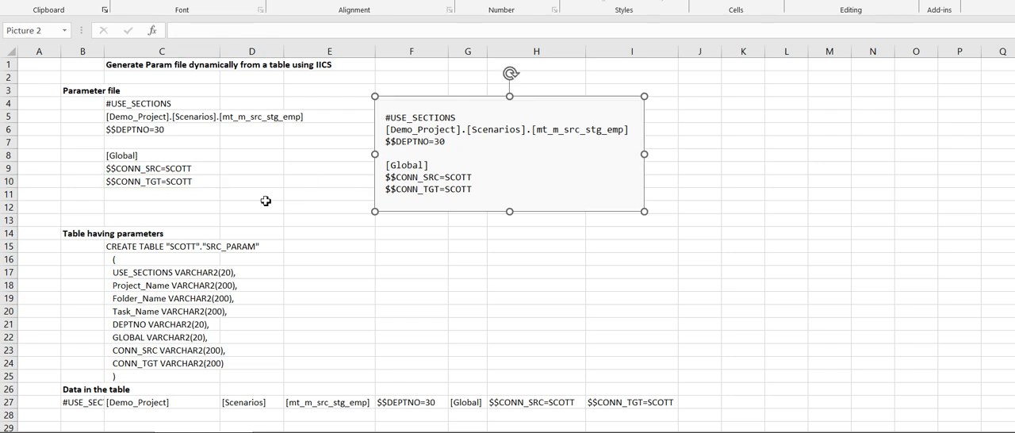
Step: Review the parameter table's column definitions from USE_SECTIONS and Project_Name through CONN_TGT
{"action": "left_click", "coordinate": [82, 233]}
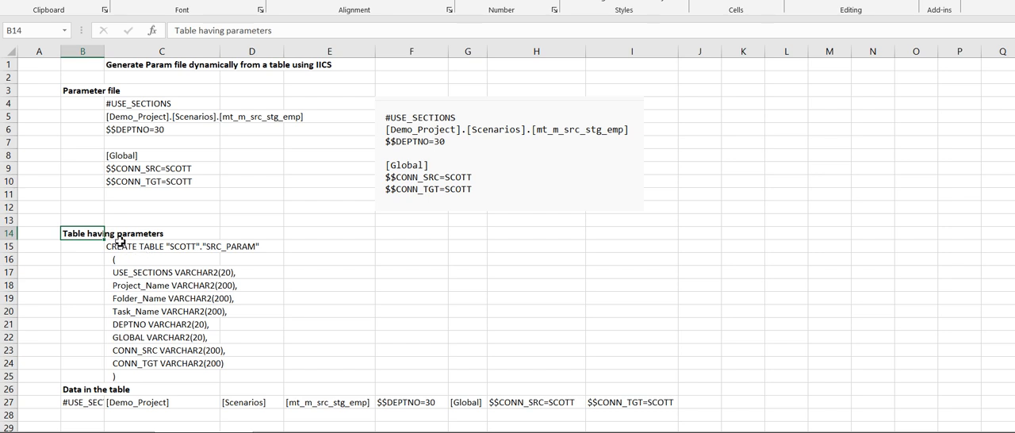
{"action": "left_click", "coordinate": [161, 246]}
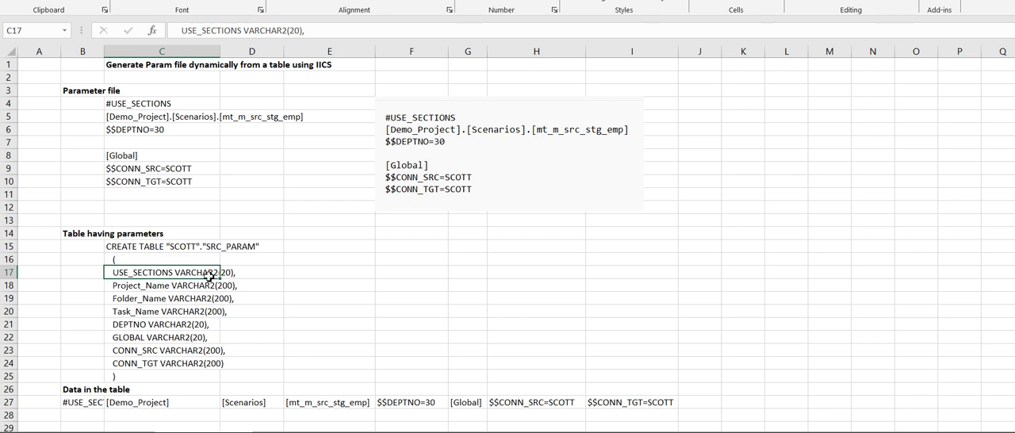
{"action": "left_click", "coordinate": [162, 285]}
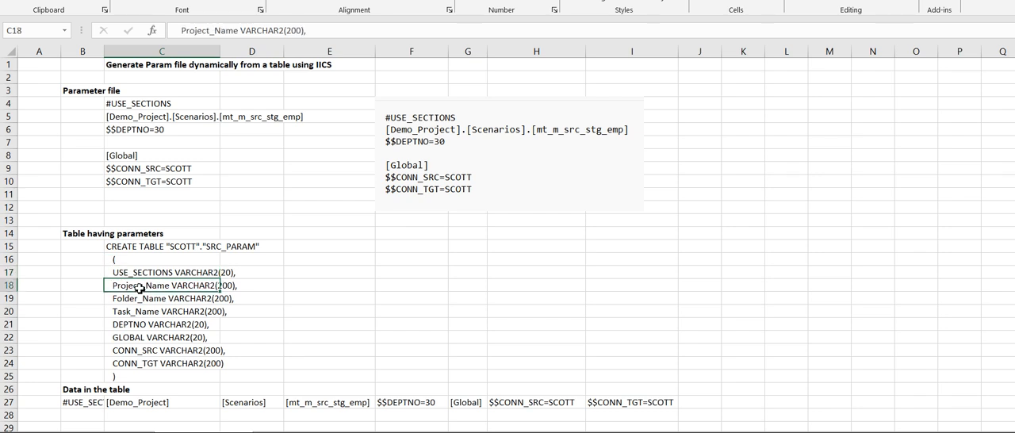
{"action": "left_click", "coordinate": [161, 311]}
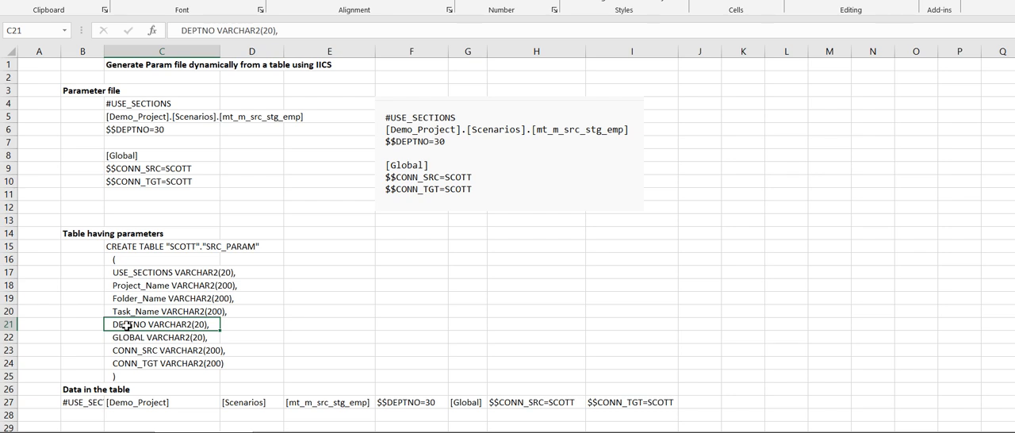
{"action": "left_click", "coordinate": [162, 336]}
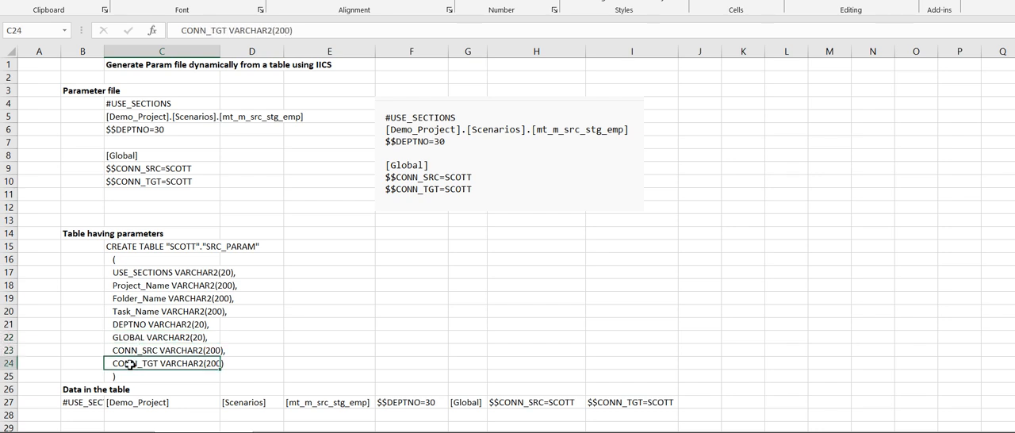
{"action": "left_click", "coordinate": [82, 286]}
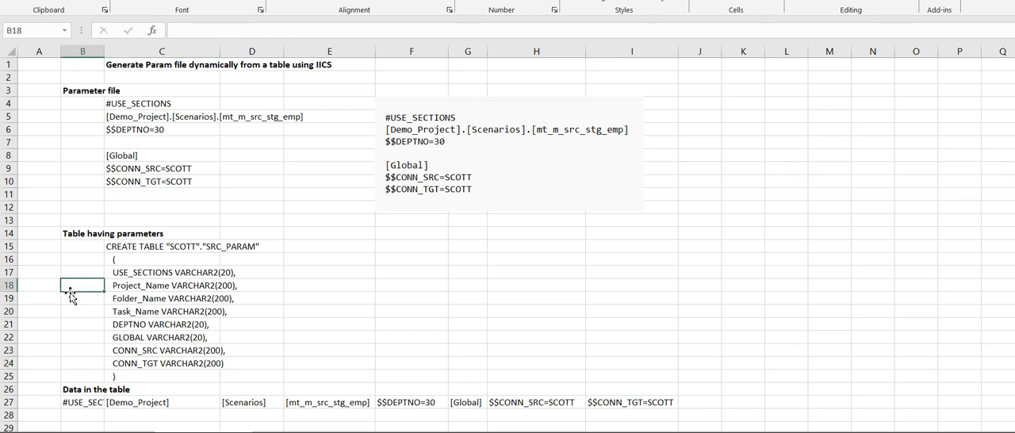
{"action": "scroll", "scroll_direction": "down", "scroll_amount": 3}
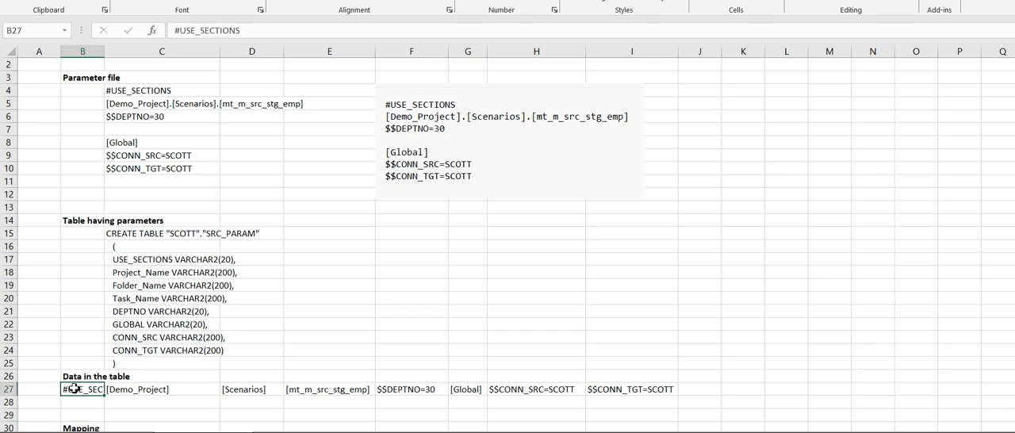
Step: Review the table's data row values: [Demo_Project], task name, $$DEPTNO=30, [Global] and $$CONN_SRC=SCOTT
{"action": "left_click", "coordinate": [162, 388]}
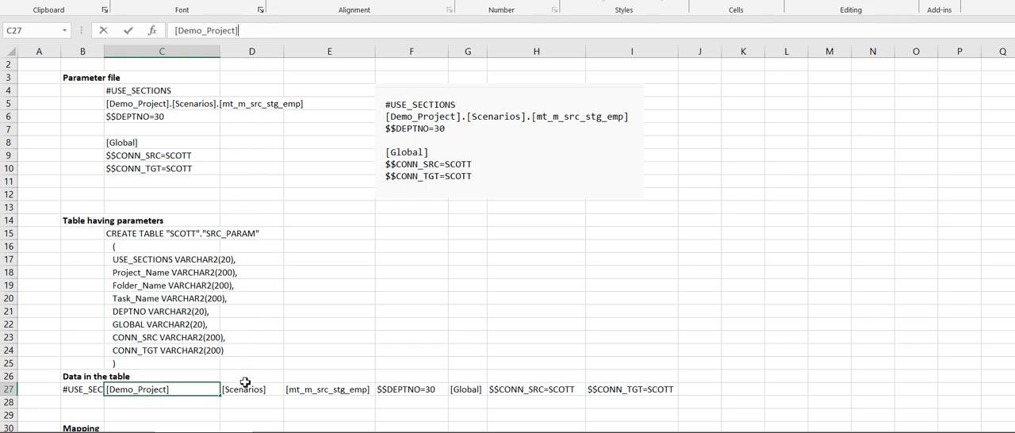
{"action": "left_click", "coordinate": [330, 389]}
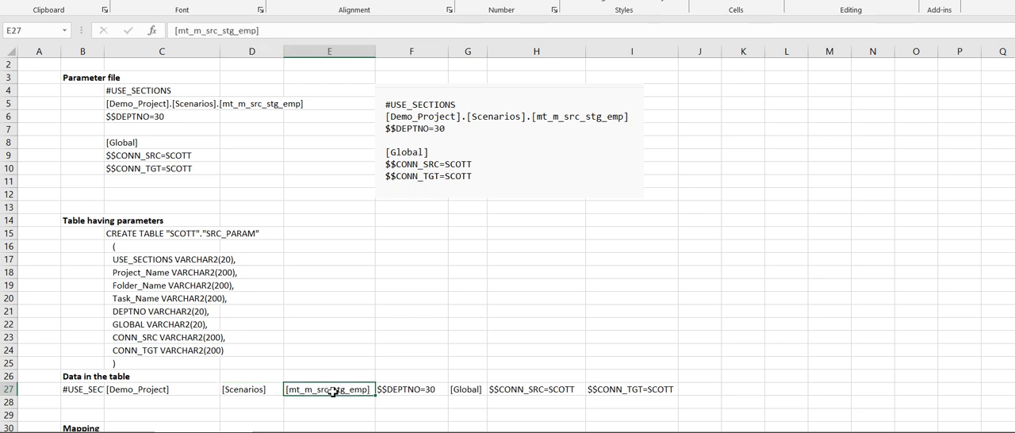
{"action": "left_click", "coordinate": [410, 389]}
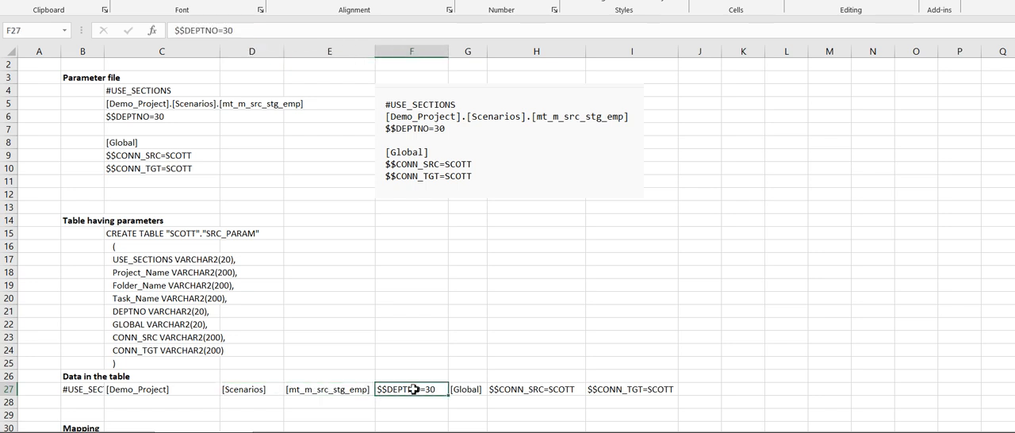
{"action": "left_click", "coordinate": [466, 389]}
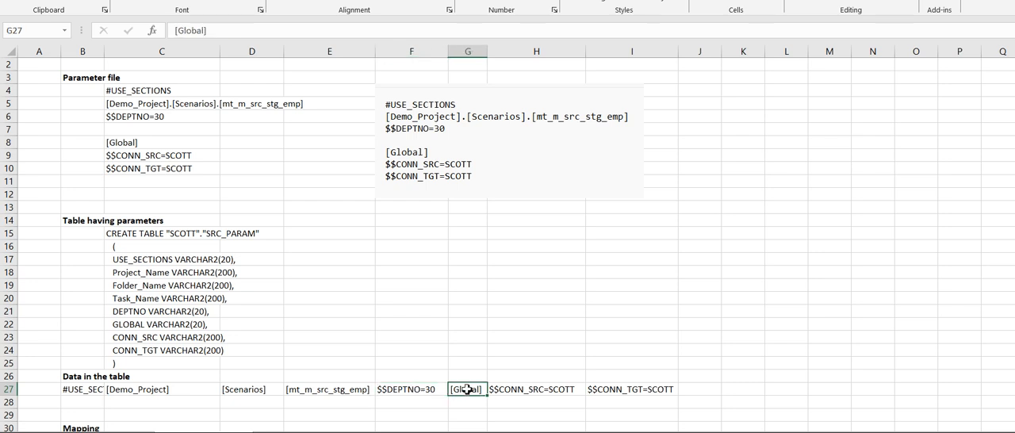
{"action": "left_click", "coordinate": [536, 388]}
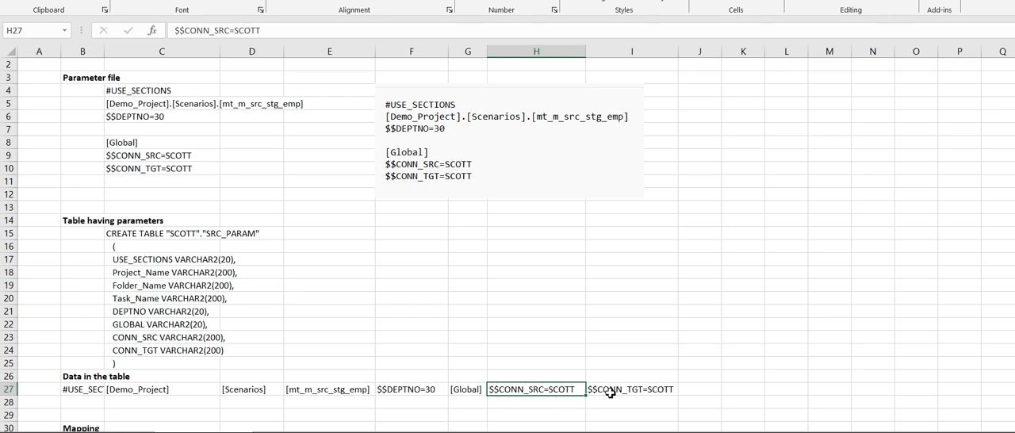
{"action": "left_click", "coordinate": [631, 388]}
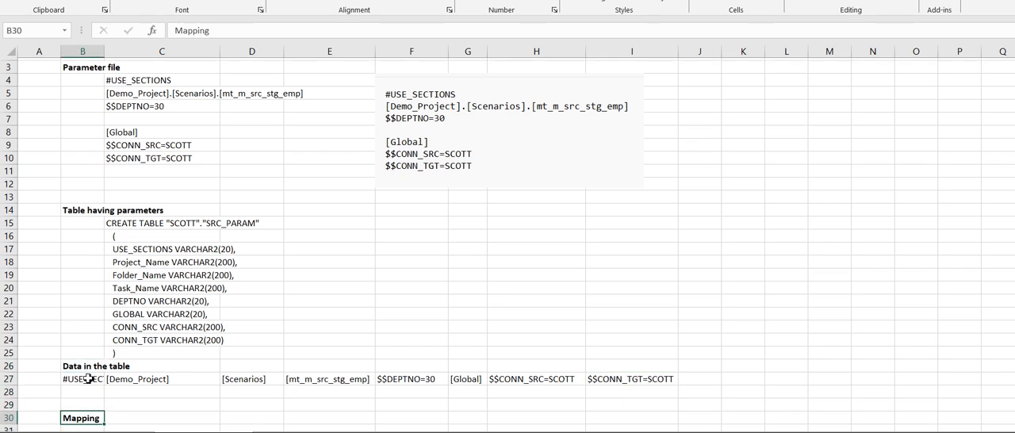
{"action": "scroll", "scroll_direction": "down", "scroll_amount": 3}
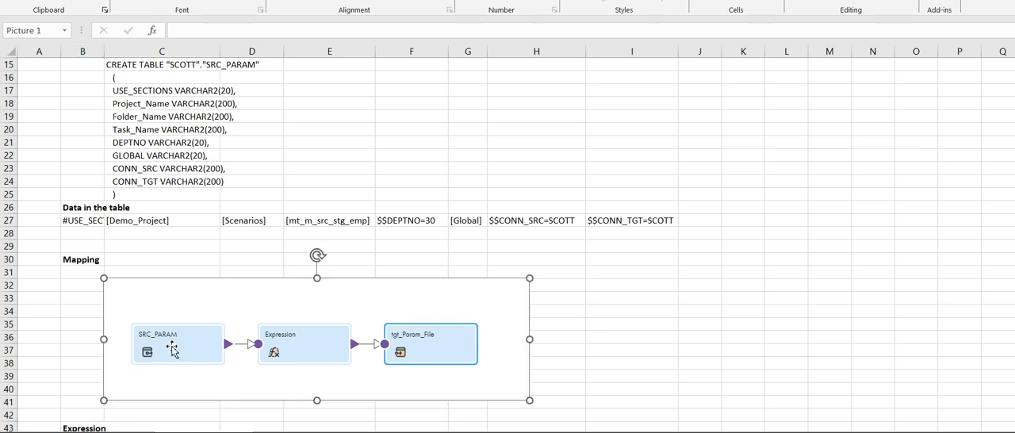
{"action": "mouse_move", "coordinate": [435, 340]}
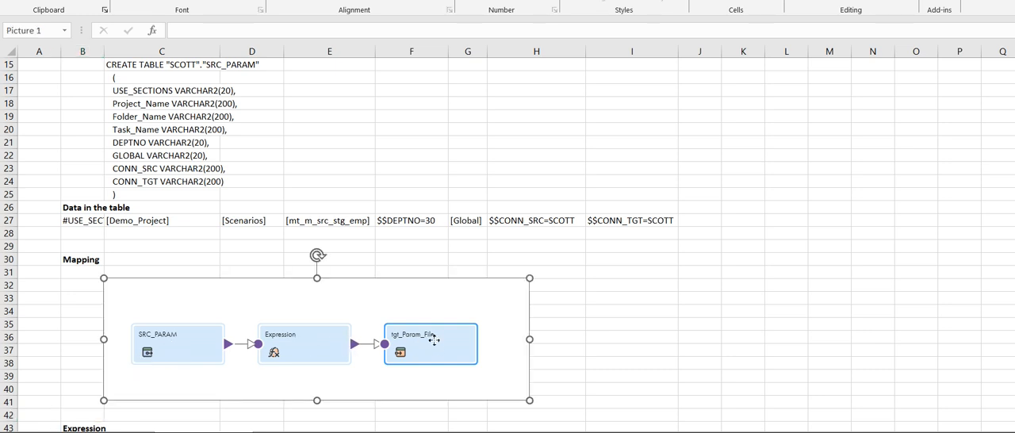
Step: Review the mapping diagram, the USE_SECTIONS and project/folder/task expression lines, and the Target properties notes
{"action": "left_click", "coordinate": [38, 296]}
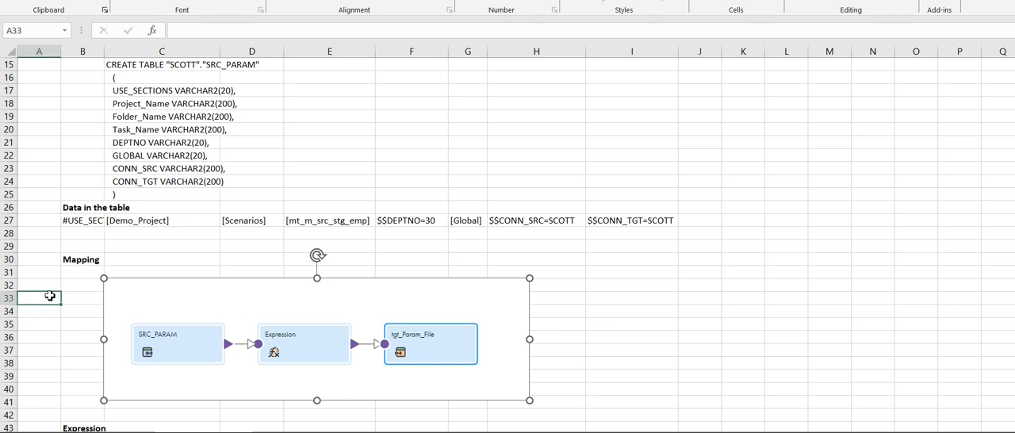
{"action": "left_click", "coordinate": [38, 361]}
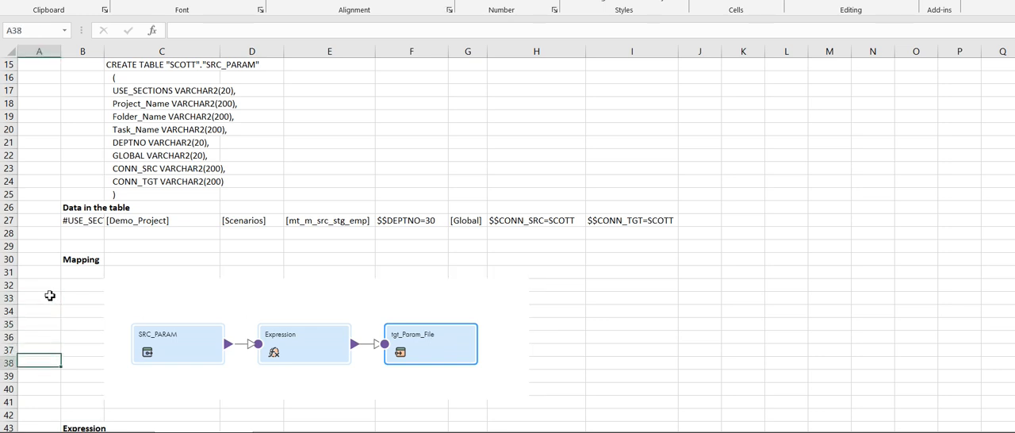
{"action": "scroll", "scroll_direction": "down", "scroll_amount": 3}
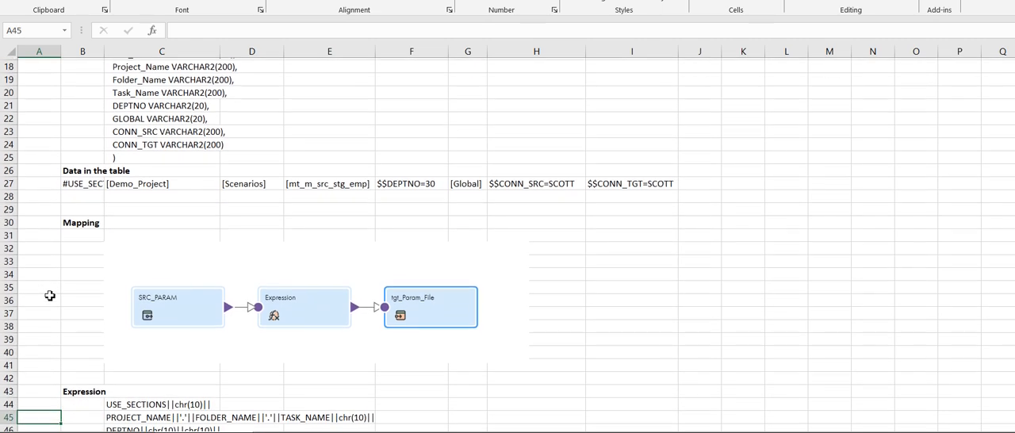
{"action": "scroll", "scroll_direction": "down", "scroll_amount": 3}
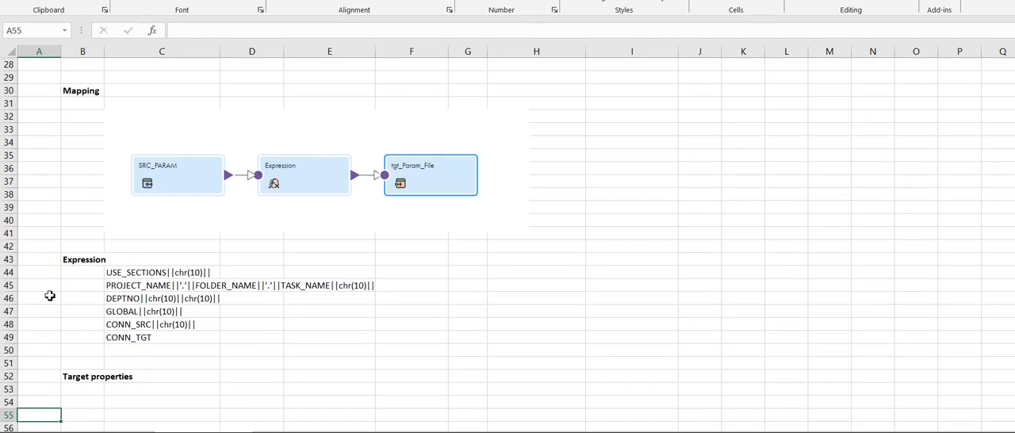
{"action": "left_click", "coordinate": [161, 273]}
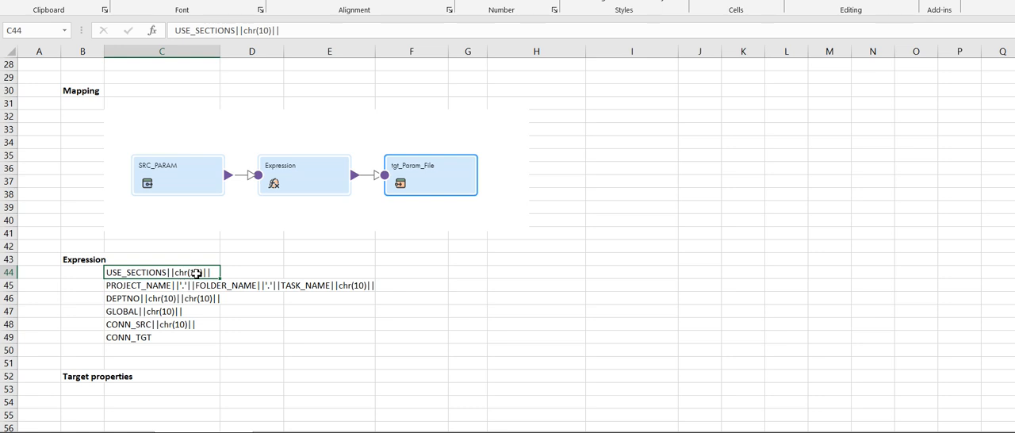
{"action": "mouse_move", "coordinate": [184, 272]}
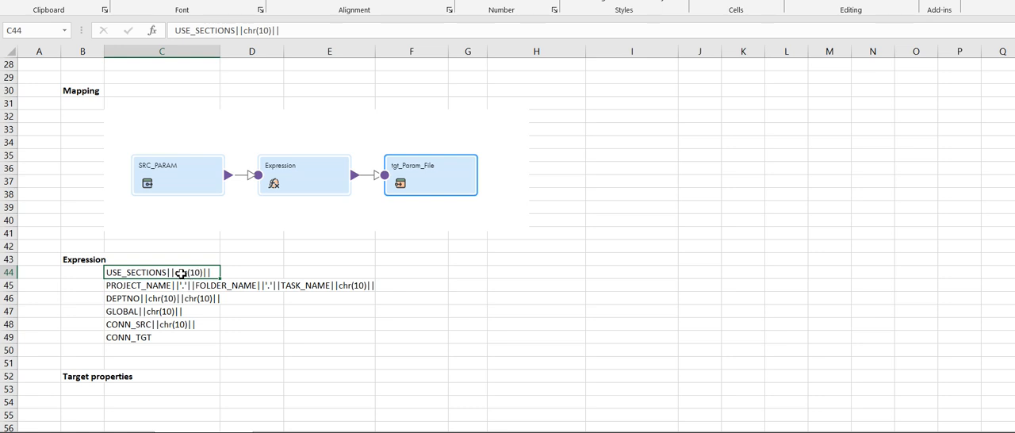
{"action": "mouse_move", "coordinate": [128, 287]}
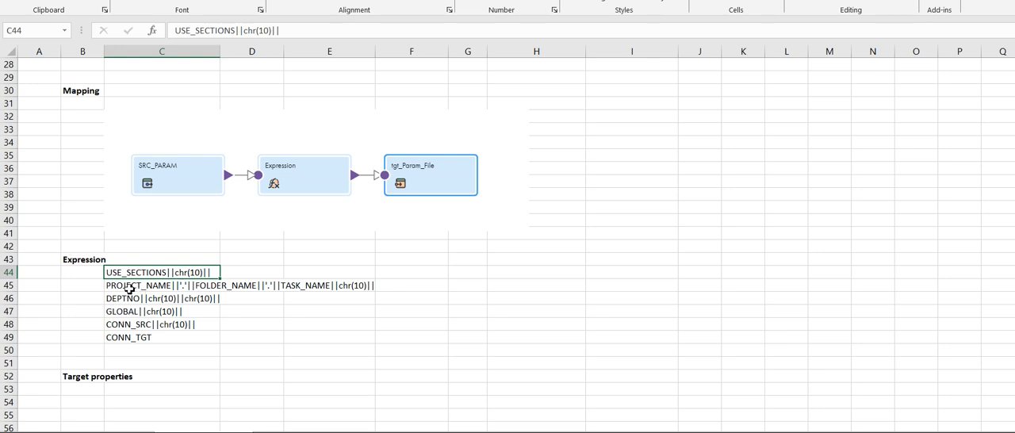
{"action": "left_click", "coordinate": [162, 285]}
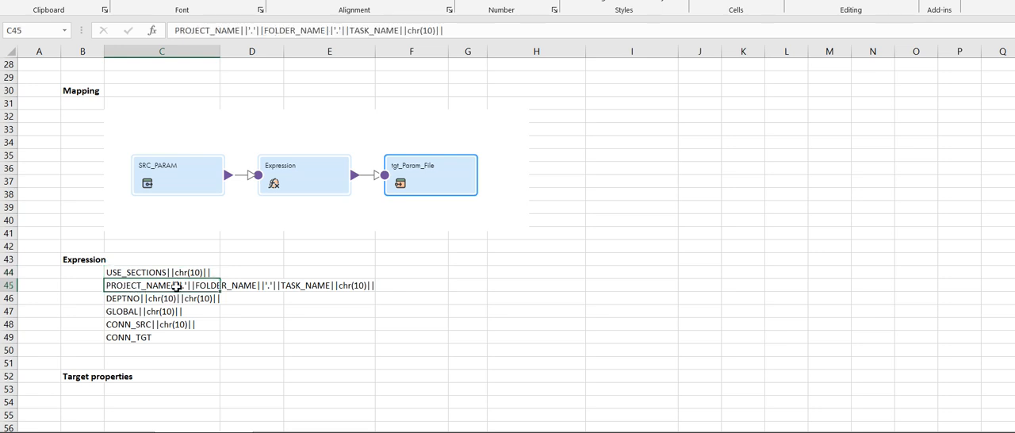
{"action": "left_click", "coordinate": [330, 286]}
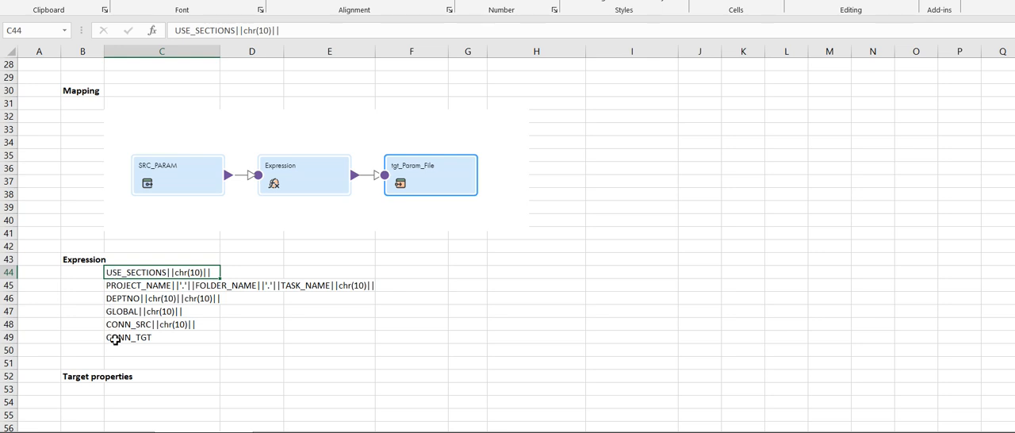
{"action": "left_click", "coordinate": [82, 376]}
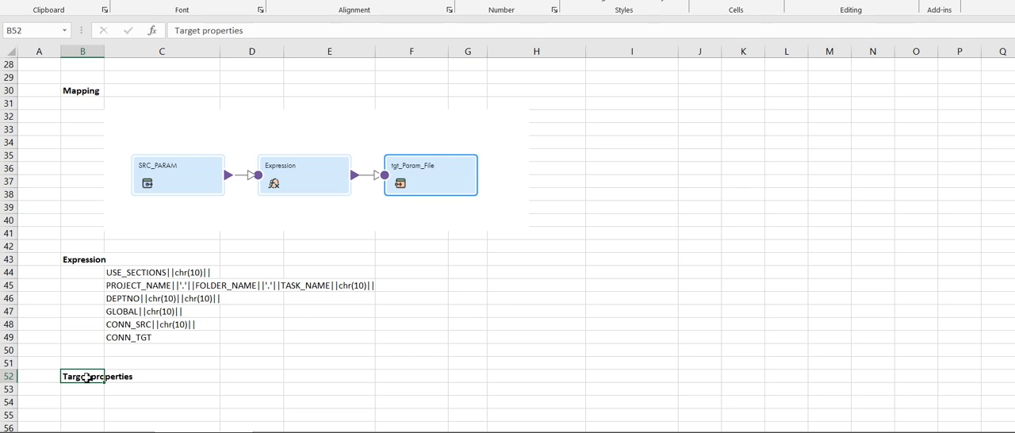
{"action": "left_click", "coordinate": [162, 413]}
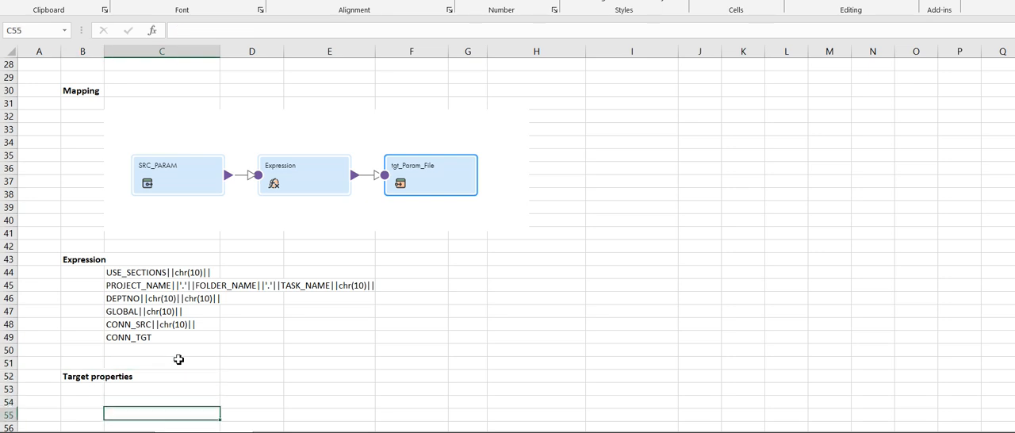
{"action": "scroll", "scroll_direction": "down", "scroll_amount": 3}
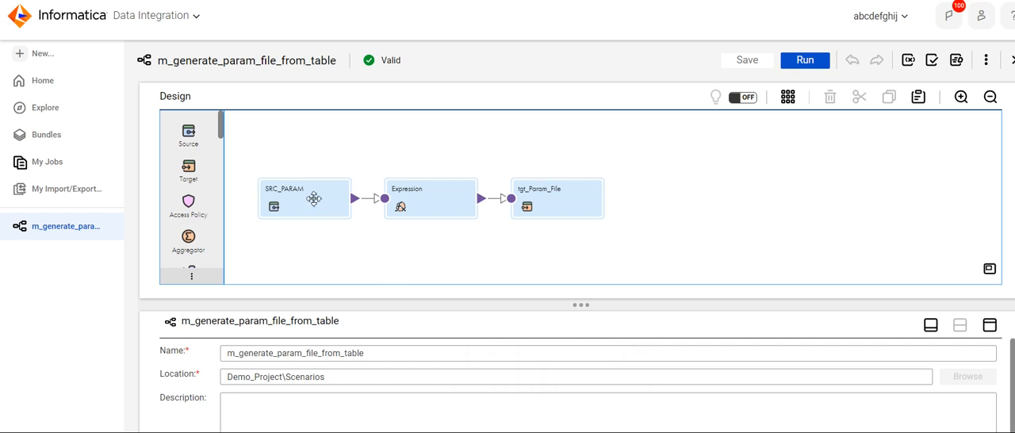
Step: Check SRC_PARAM's conn_src_oracle source connection and object, then select the Expression transformation
{"action": "left_click", "coordinate": [304, 198]}
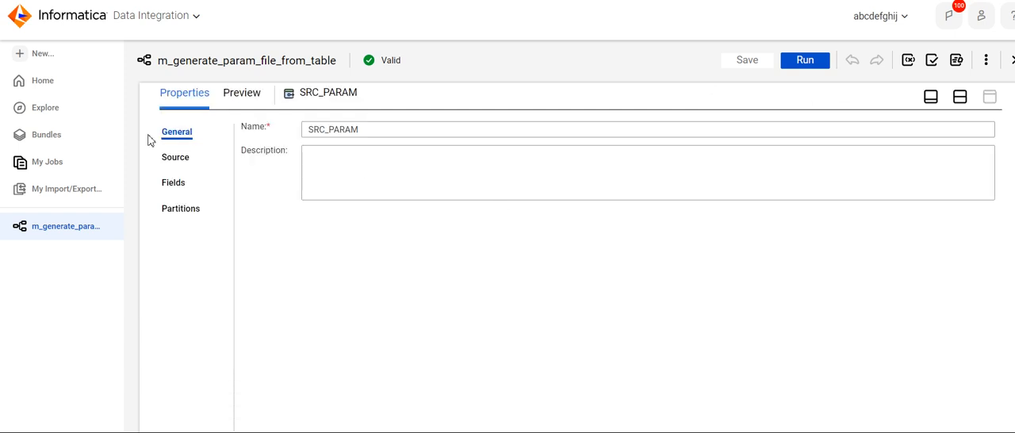
{"action": "left_click", "coordinate": [174, 157]}
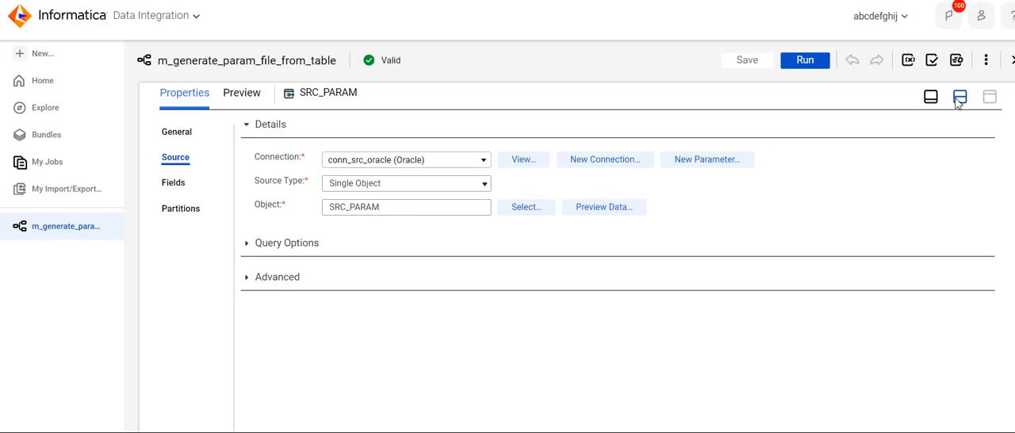
{"action": "left_click", "coordinate": [960, 97]}
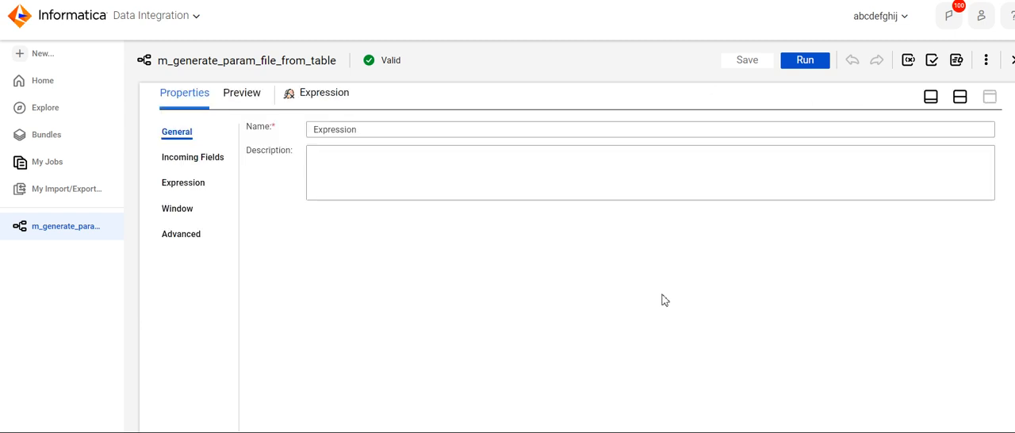
Step: Review the v_param expression concatenating USE_SECTIONS, project, folder, task and connection fields, then close the editor
{"action": "left_click", "coordinate": [183, 182]}
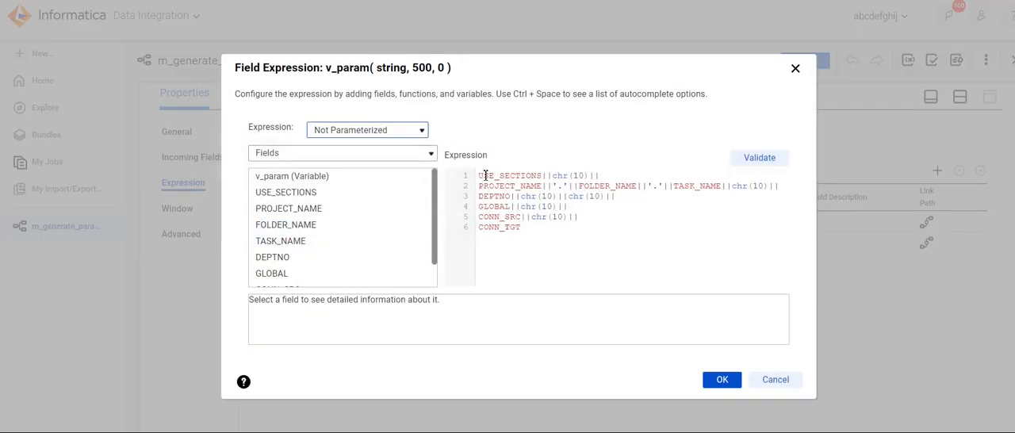
{"action": "double_click", "coordinate": [511, 175]}
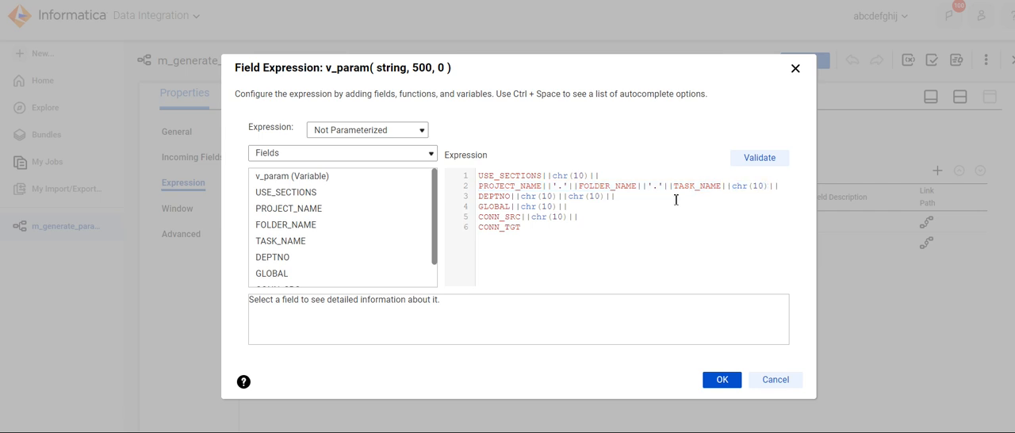
{"action": "left_click", "coordinate": [479, 197]}
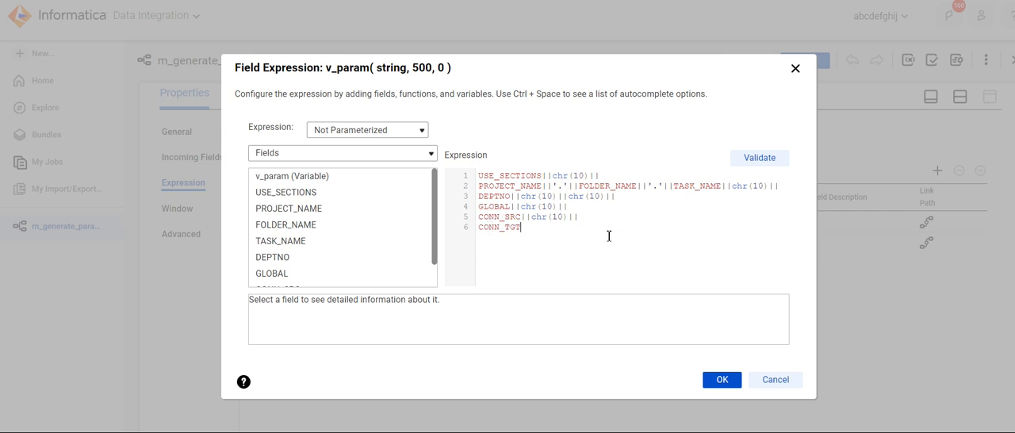
{"action": "left_click", "coordinate": [720, 379]}
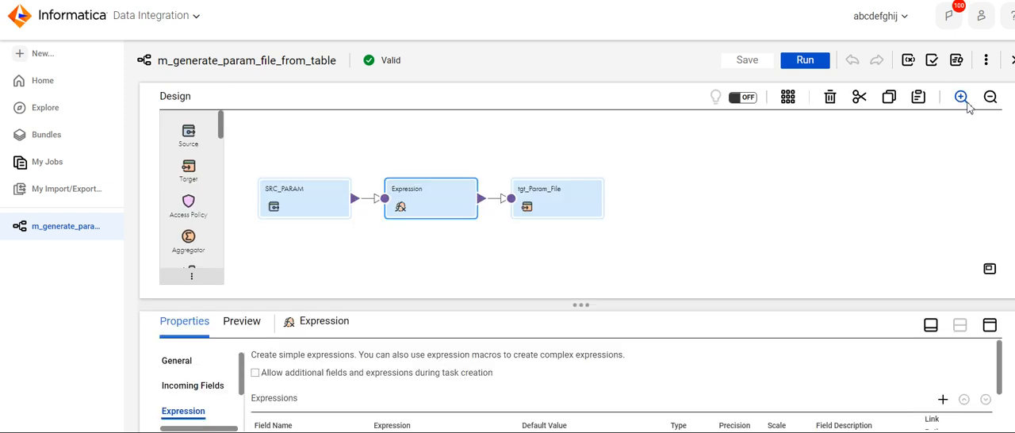
{"action": "left_click", "coordinate": [557, 198]}
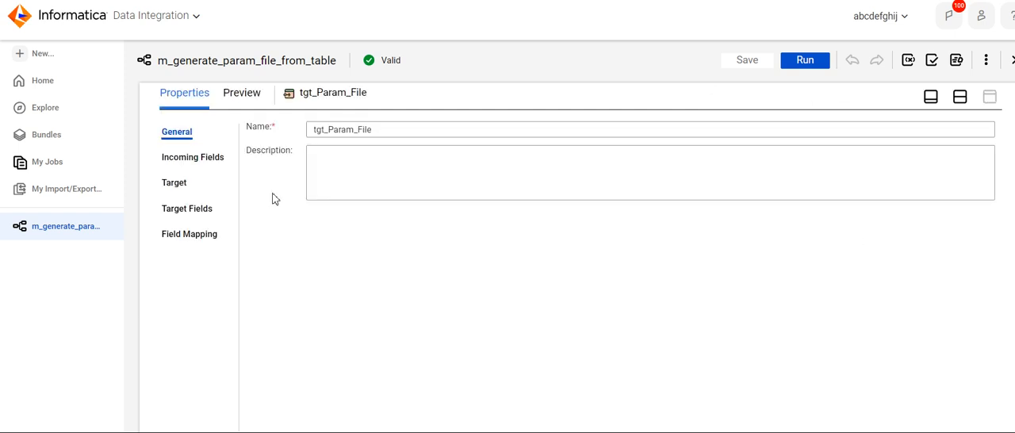
{"action": "left_click", "coordinate": [175, 183]}
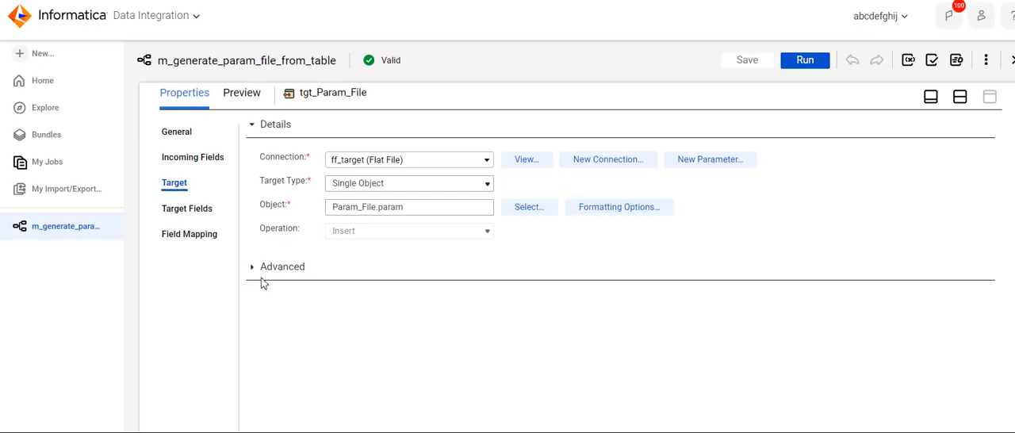
{"action": "left_click", "coordinate": [528, 206]}
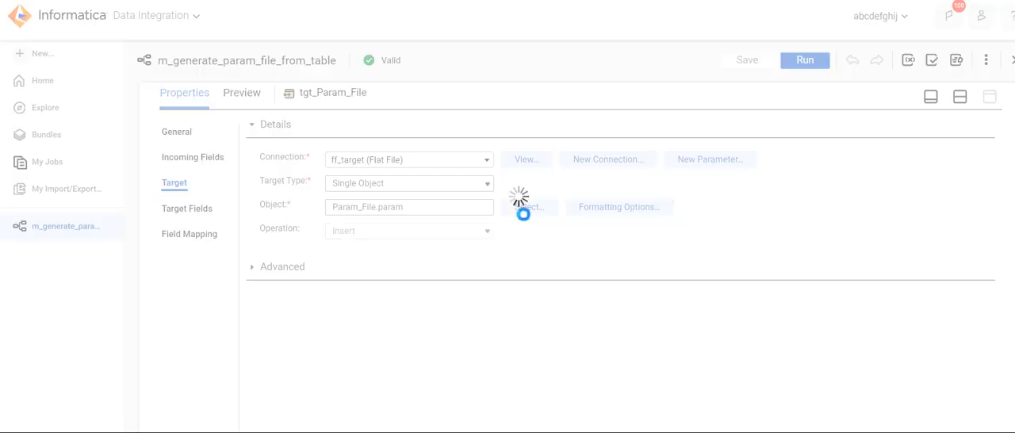
{"action": "left_click", "coordinate": [527, 206]}
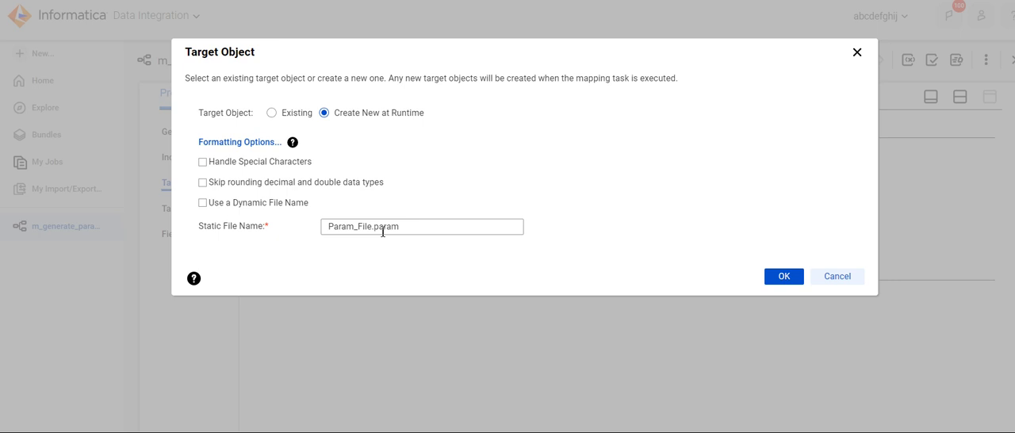
{"action": "mouse_move", "coordinate": [810, 273]}
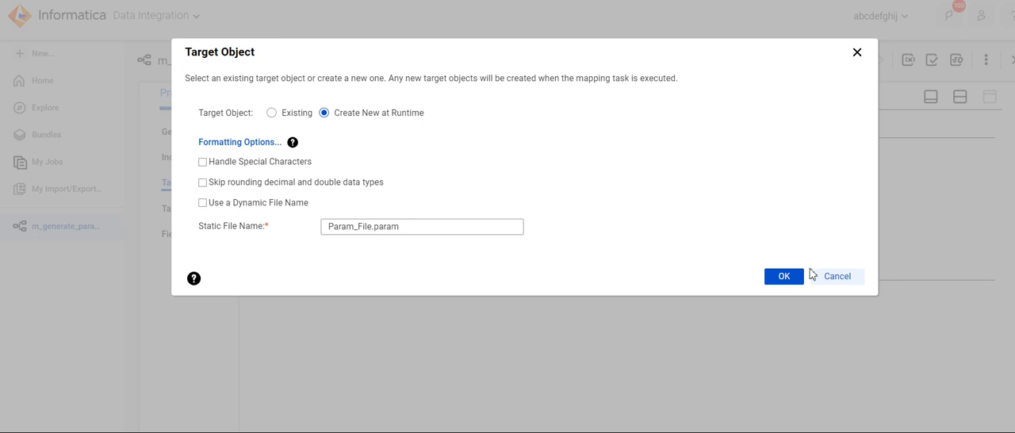
{"action": "left_click", "coordinate": [782, 276]}
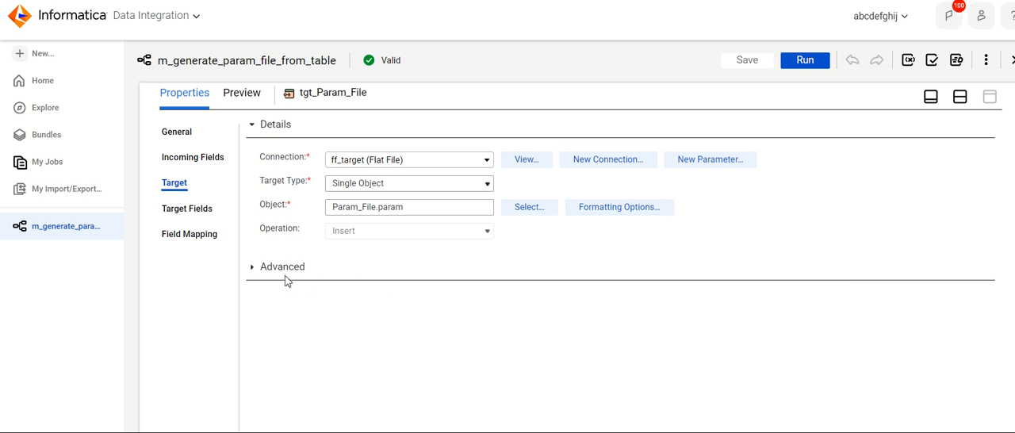
{"action": "left_click", "coordinate": [252, 266]}
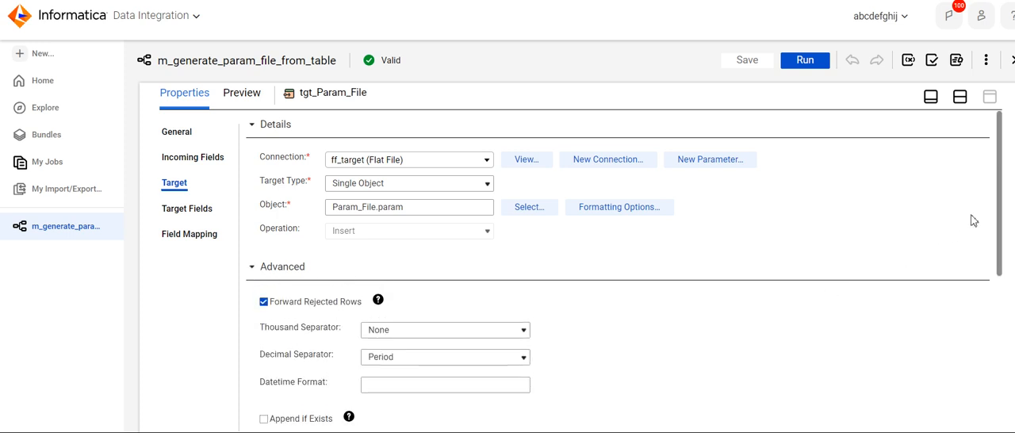
{"action": "scroll", "scroll_direction": "down", "scroll_amount": 3}
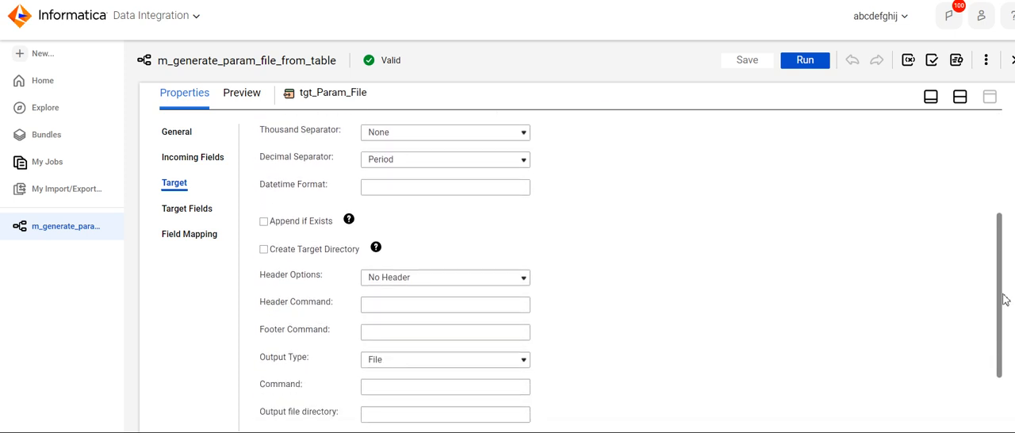
{"action": "scroll", "scroll_direction": "down", "scroll_amount": 3}
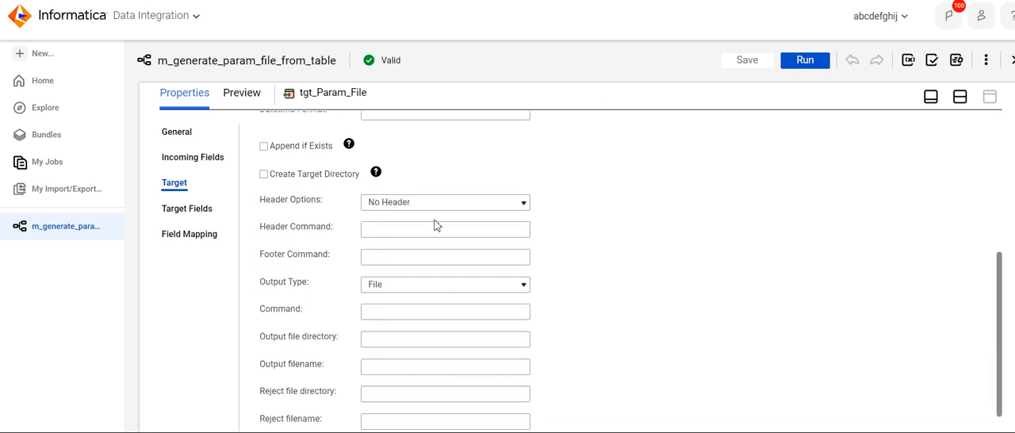
{"action": "mouse_move", "coordinate": [975, 308]}
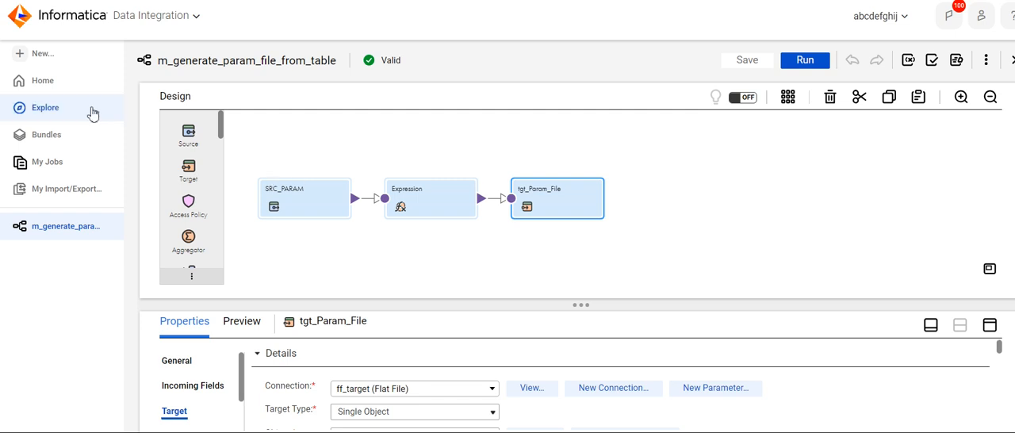
Step: Run the mt_m_generate_param_file_from_table mapping task from Explore after reviewing its details
{"action": "left_click", "coordinate": [44, 108]}
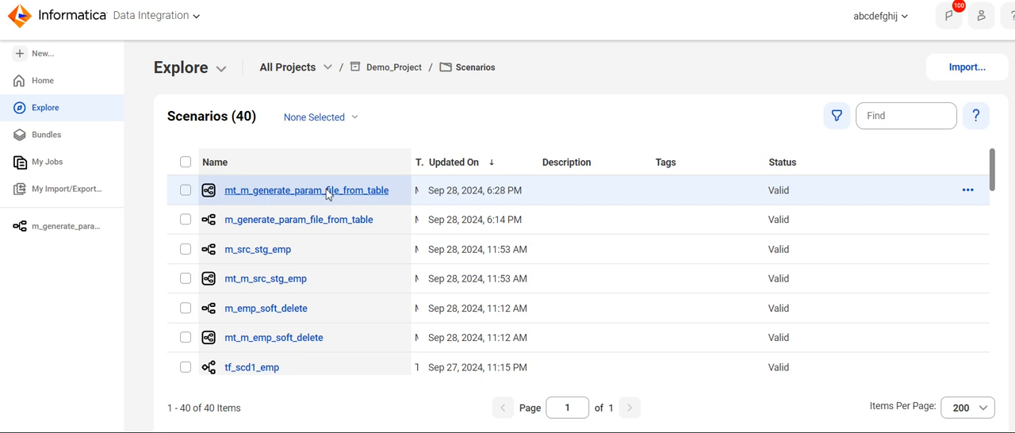
{"action": "left_click", "coordinate": [306, 190]}
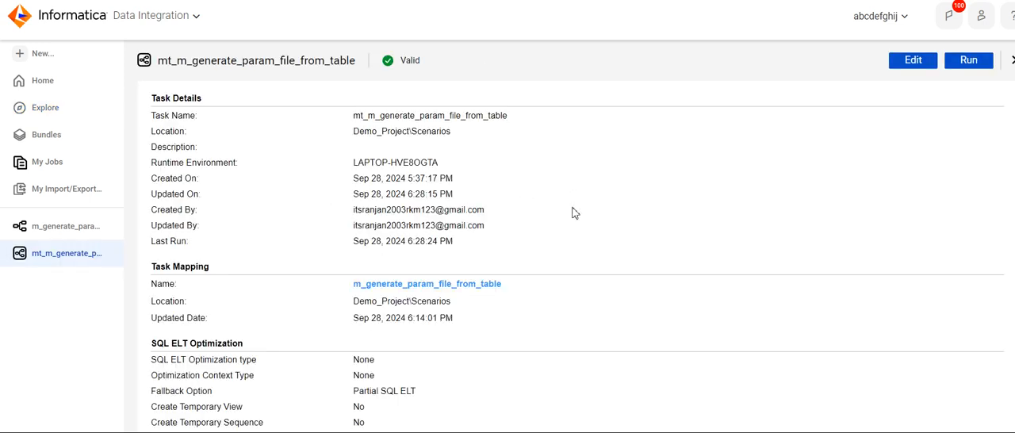
{"action": "scroll", "scroll_direction": "down", "scroll_amount": 3}
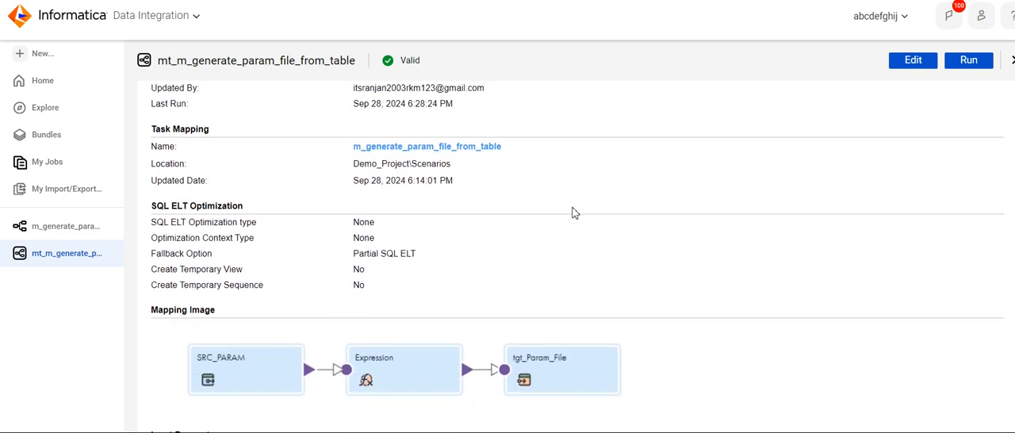
{"action": "scroll", "scroll_direction": "down", "scroll_amount": 3}
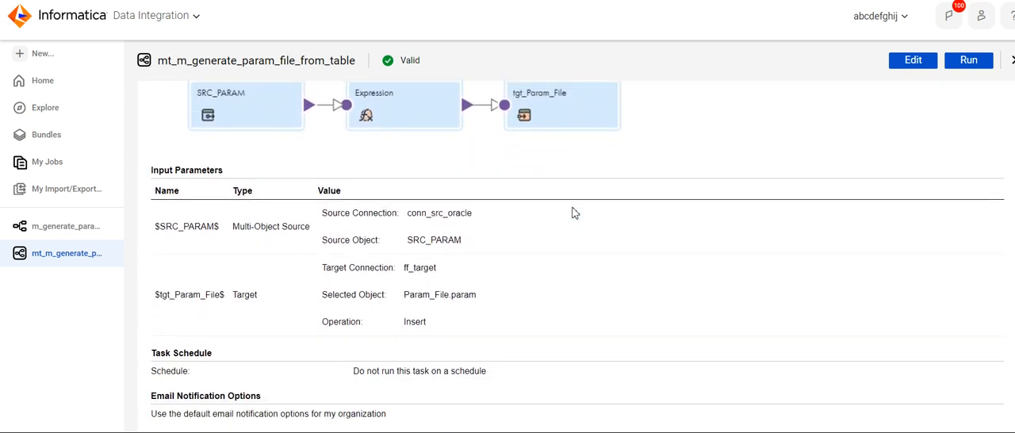
{"action": "scroll", "scroll_direction": "down", "scroll_amount": 3}
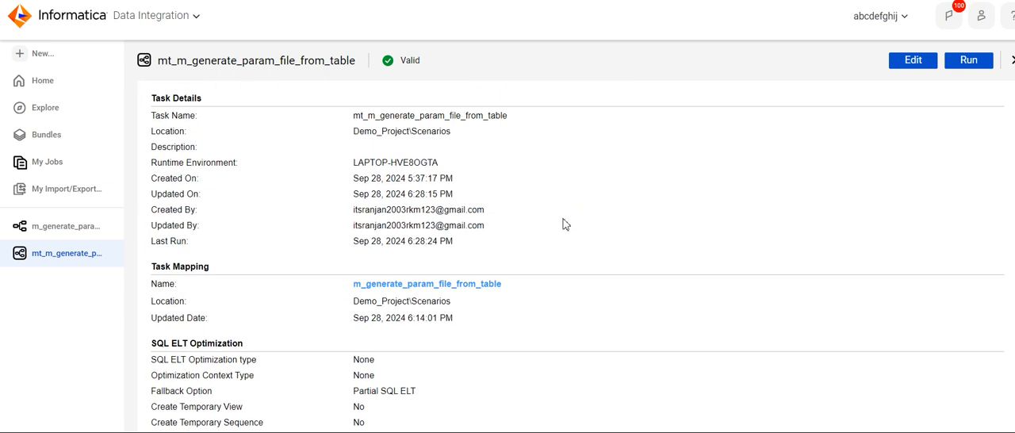
{"action": "mouse_move", "coordinate": [952, 76]}
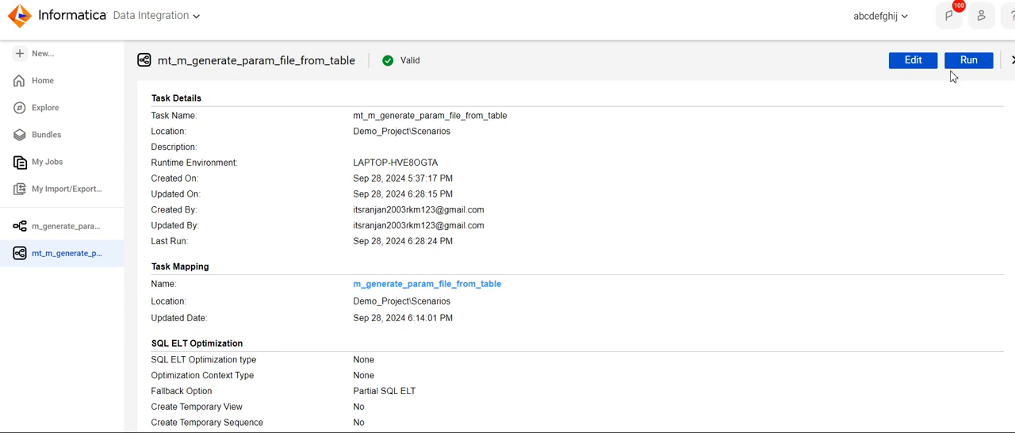
{"action": "left_click", "coordinate": [968, 60]}
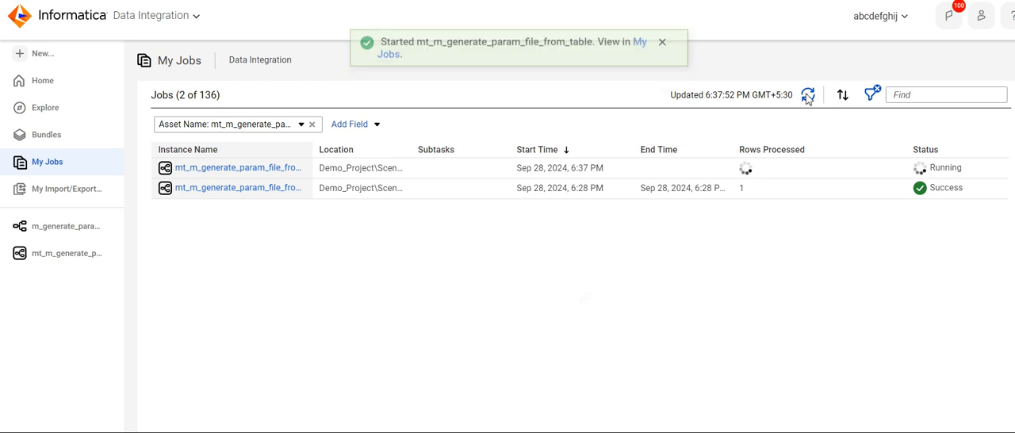
Step: Refresh My Jobs to follow the new run's status until it completes
{"action": "left_click", "coordinate": [661, 42]}
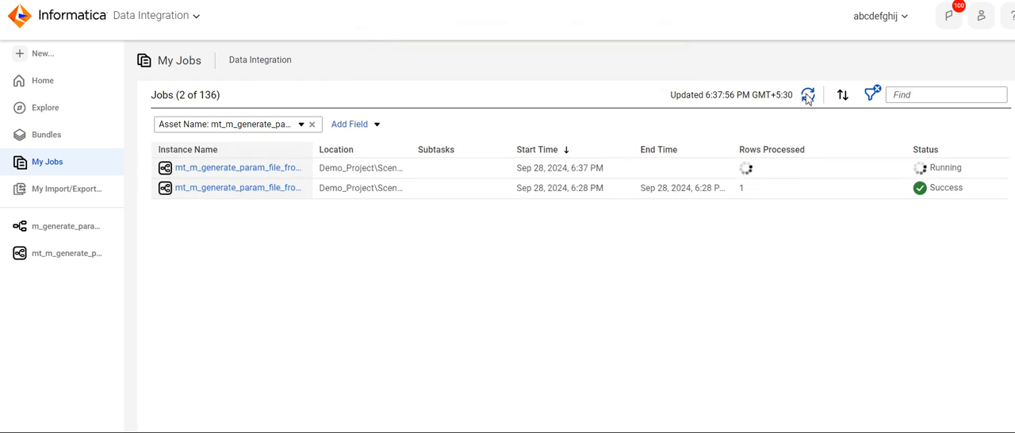
{"action": "left_click", "coordinate": [807, 95]}
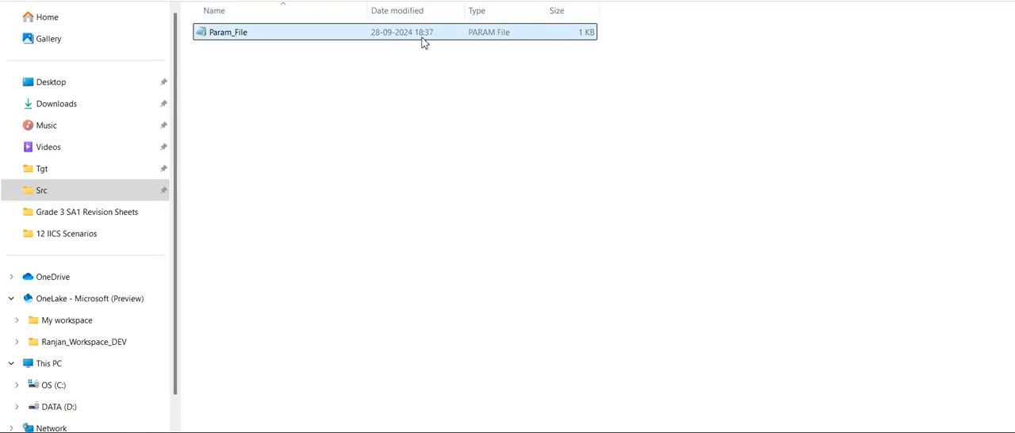
Step: Open the generated Param_File from the Src folder in Notepad
{"action": "left_click", "coordinate": [277, 86]}
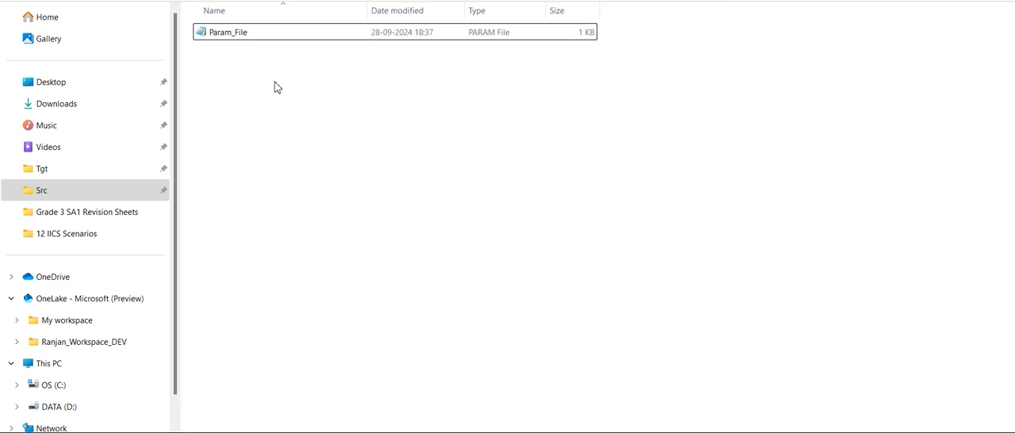
{"action": "double_click", "coordinate": [229, 31]}
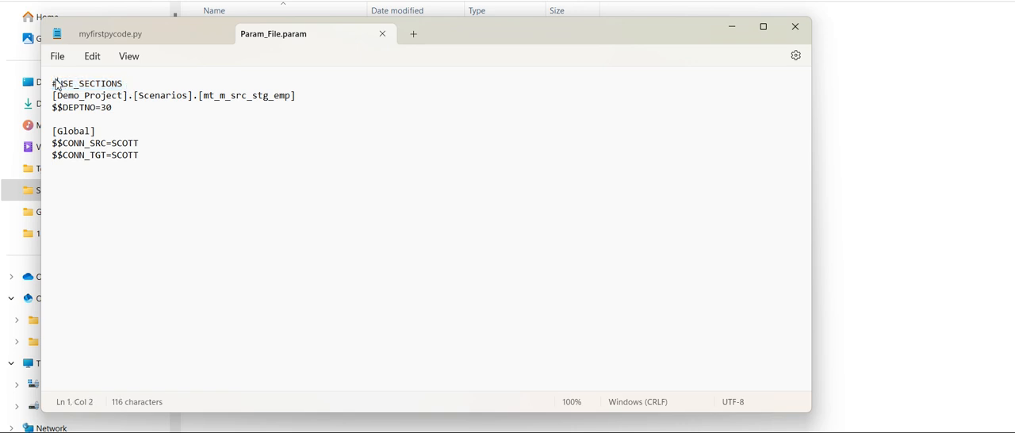
{"action": "left_click", "coordinate": [54, 82]}
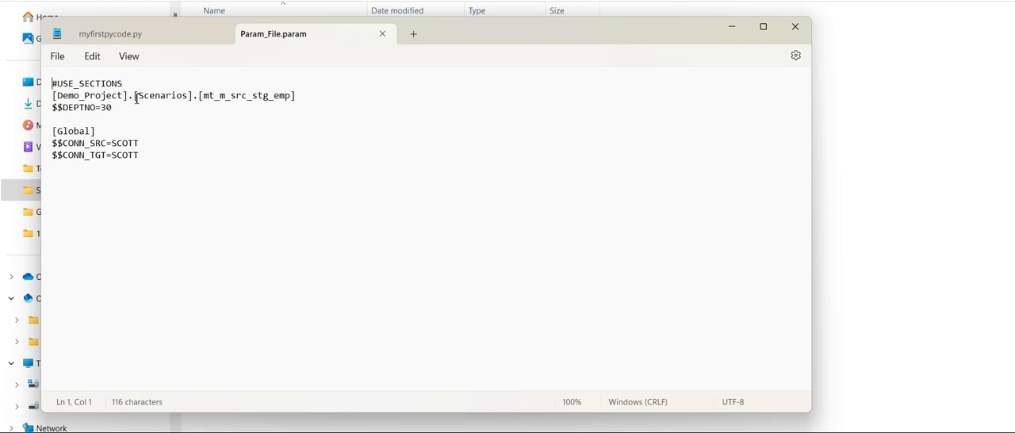
{"action": "mouse_move", "coordinate": [50, 97]}
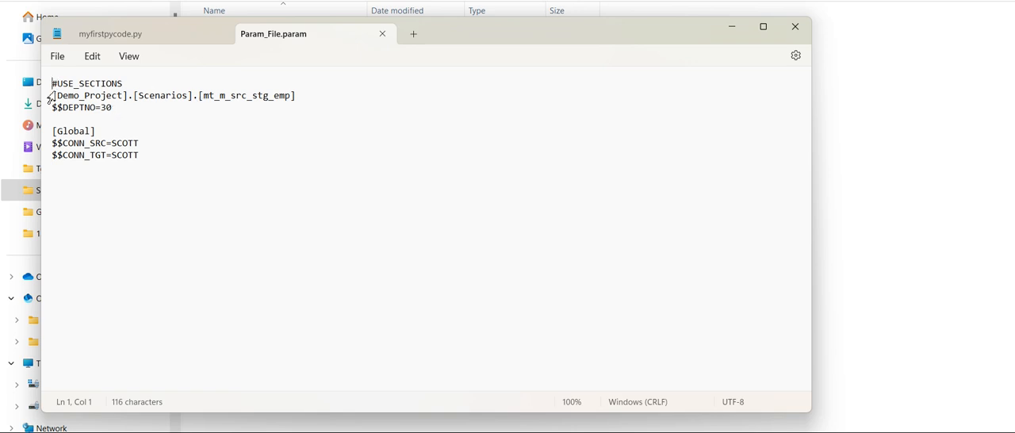
{"action": "double_click", "coordinate": [162, 95]}
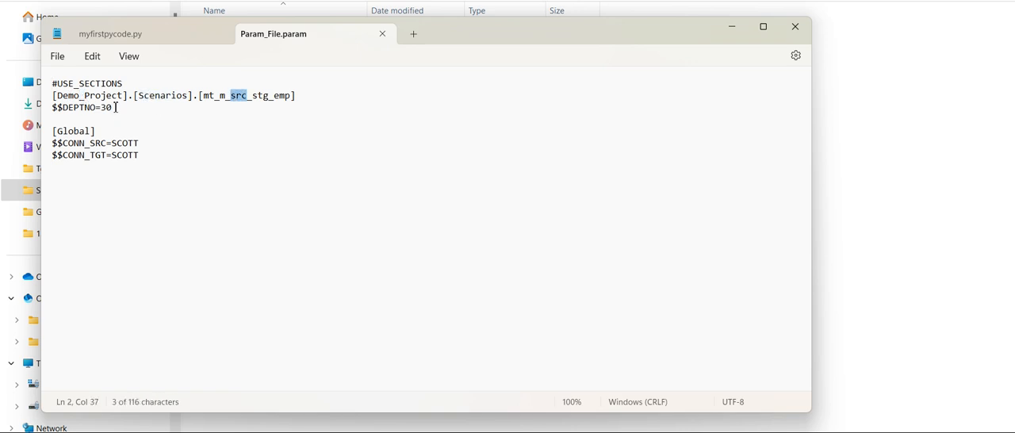
{"action": "triple_click", "coordinate": [81, 108]}
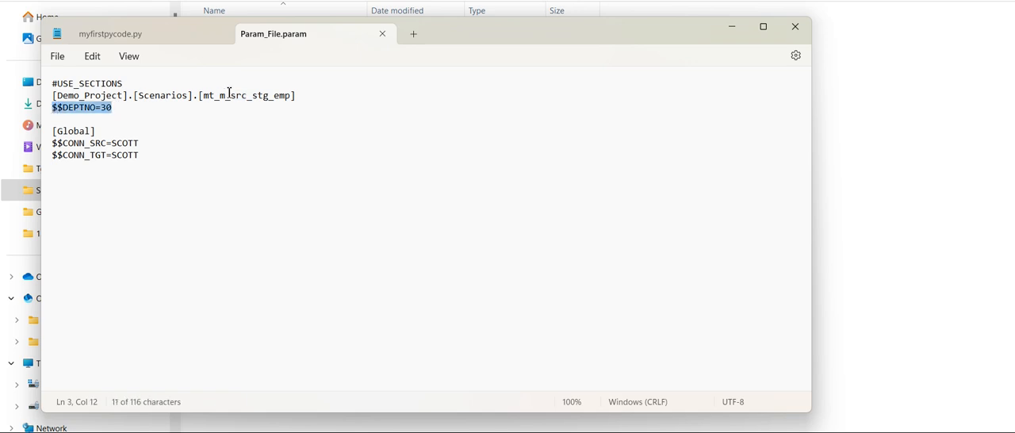
{"action": "double_click", "coordinate": [238, 95]}
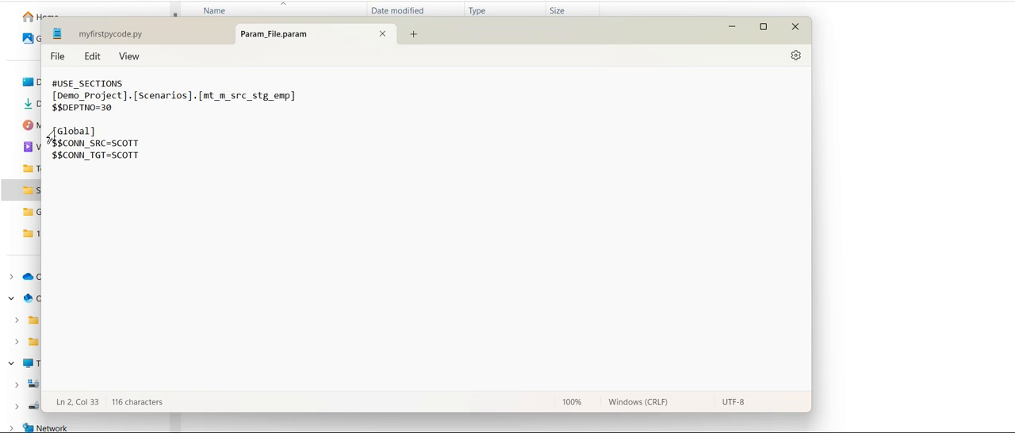
{"action": "double_click", "coordinate": [73, 130]}
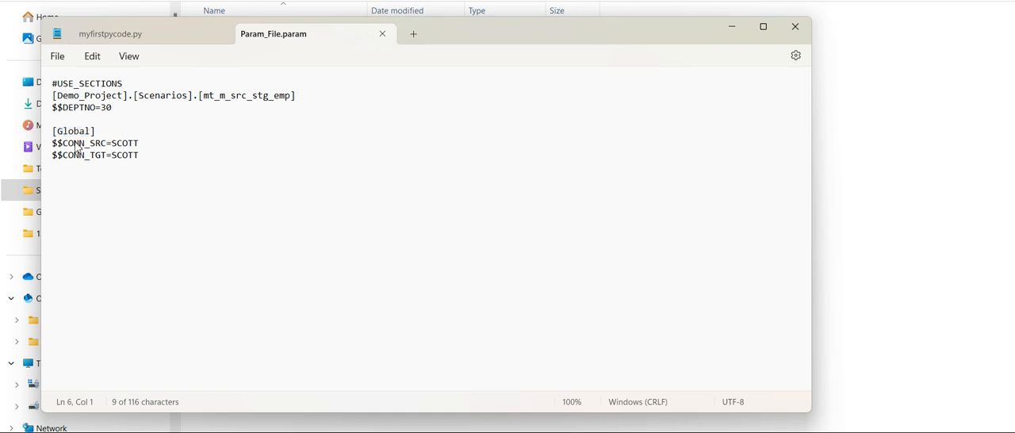
{"action": "double_click", "coordinate": [73, 155]}
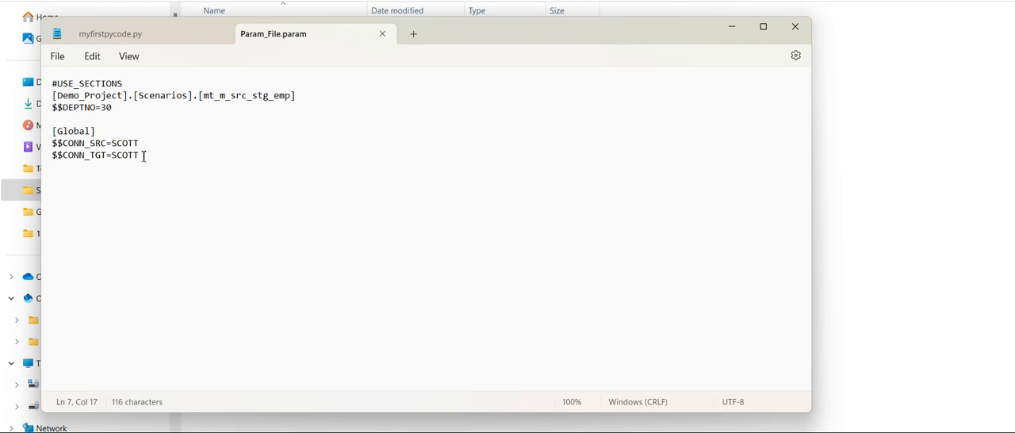
{"action": "mouse_move", "coordinate": [192, 122]}
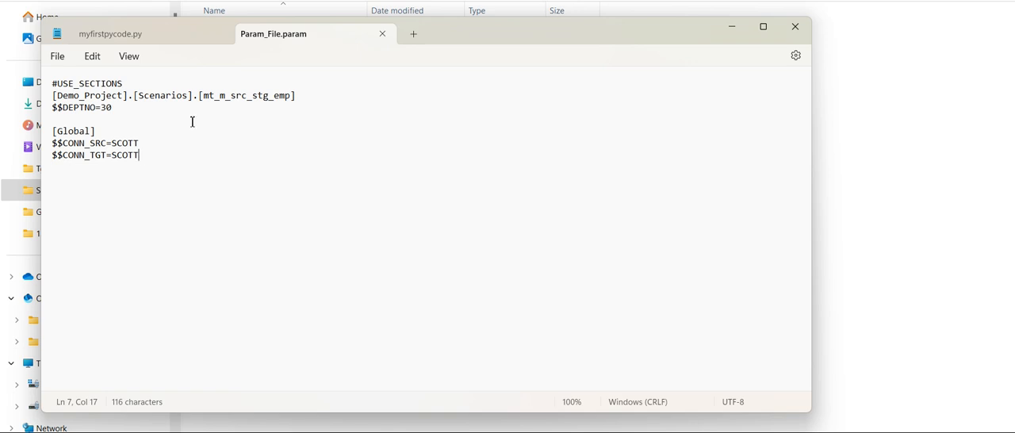
{"action": "mouse_move", "coordinate": [308, 144]}
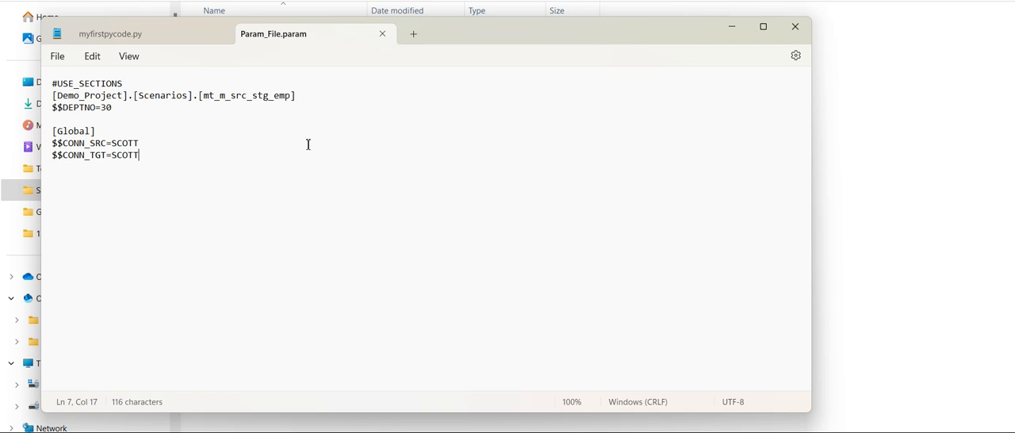
{"action": "mouse_move", "coordinate": [341, 168]}
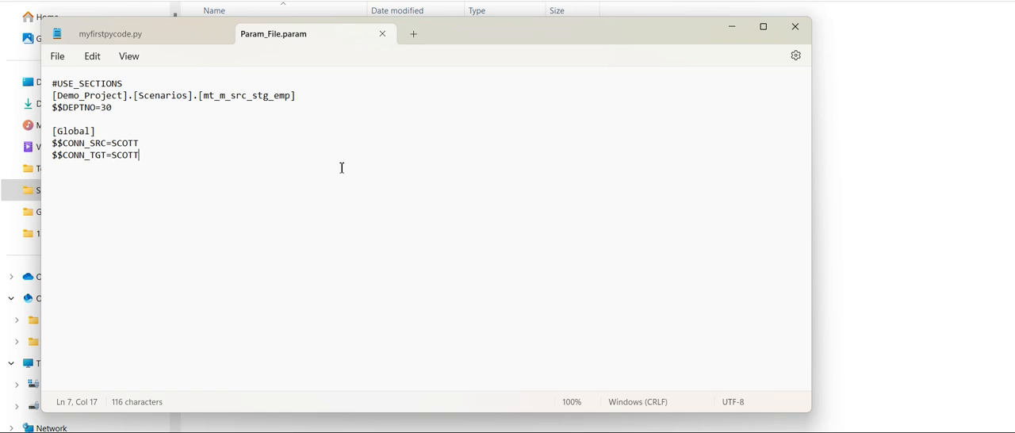
{"action": "mouse_move", "coordinate": [628, 213]}
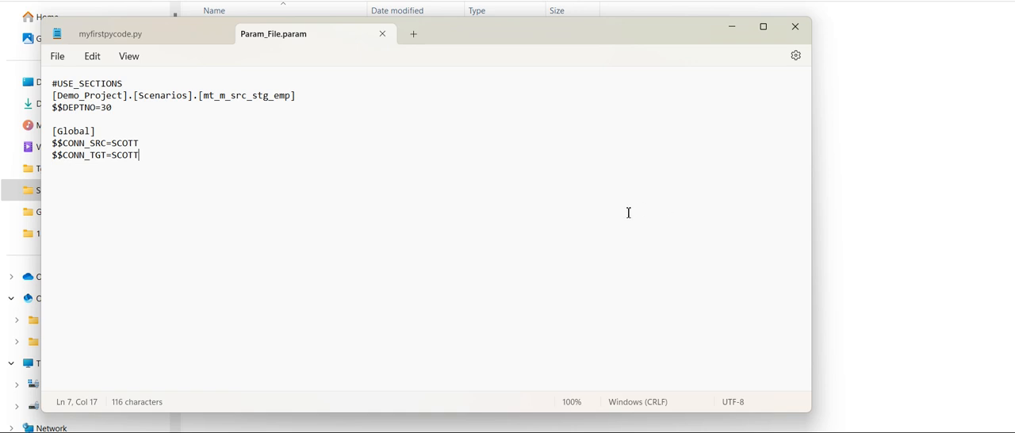